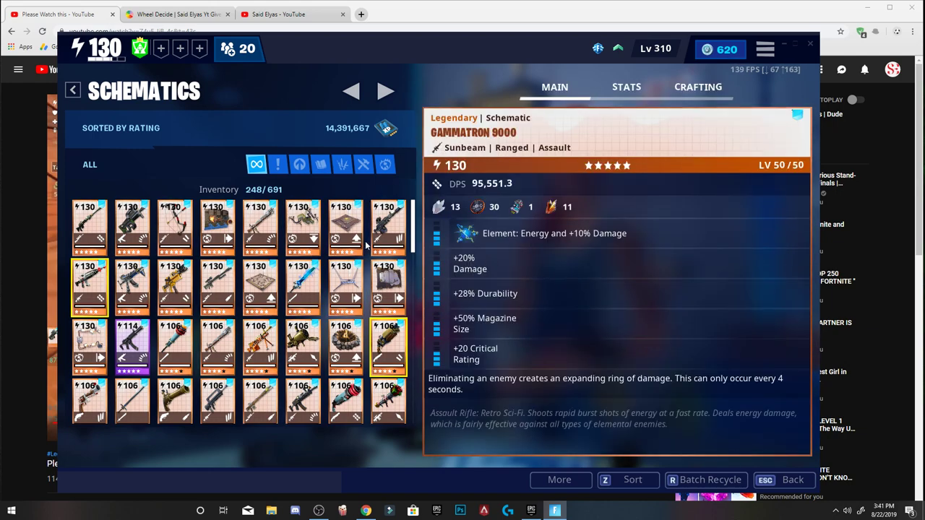
Leave the Fortnite schematics for the locker, then bring up the YouTube channel home page
scroll("down", 3)
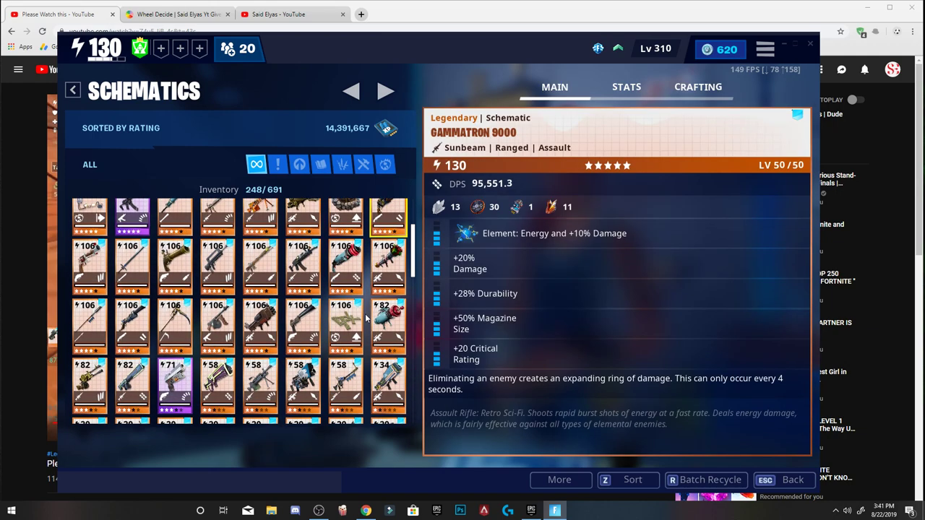
left_click(491, 73)
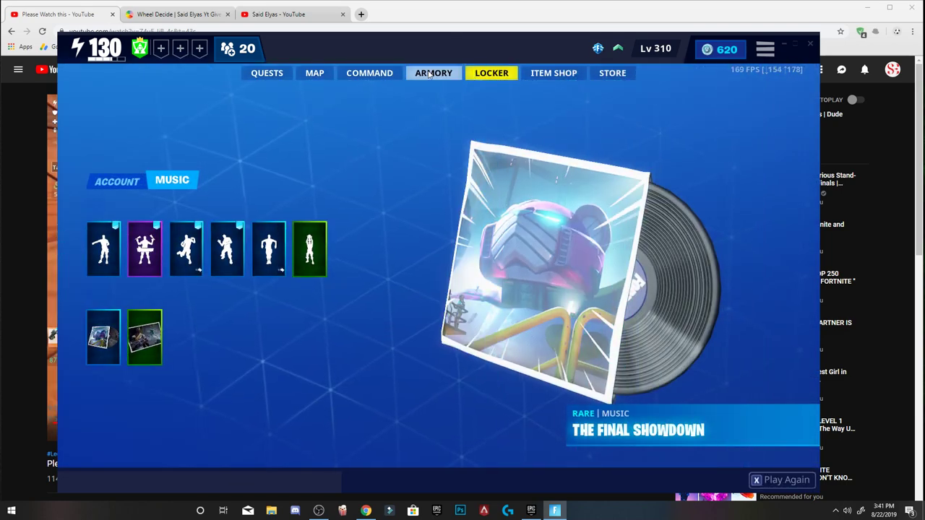
mouse_move(318, 16)
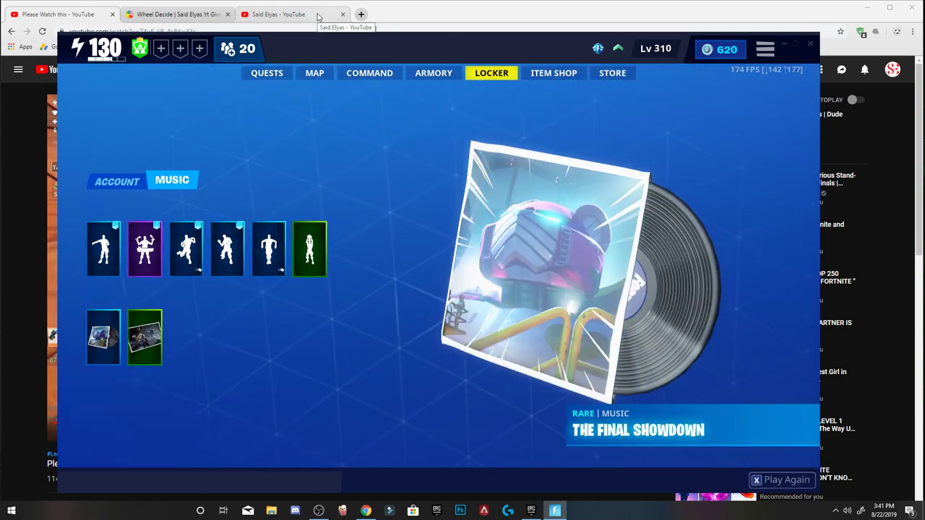
left_click(292, 14)
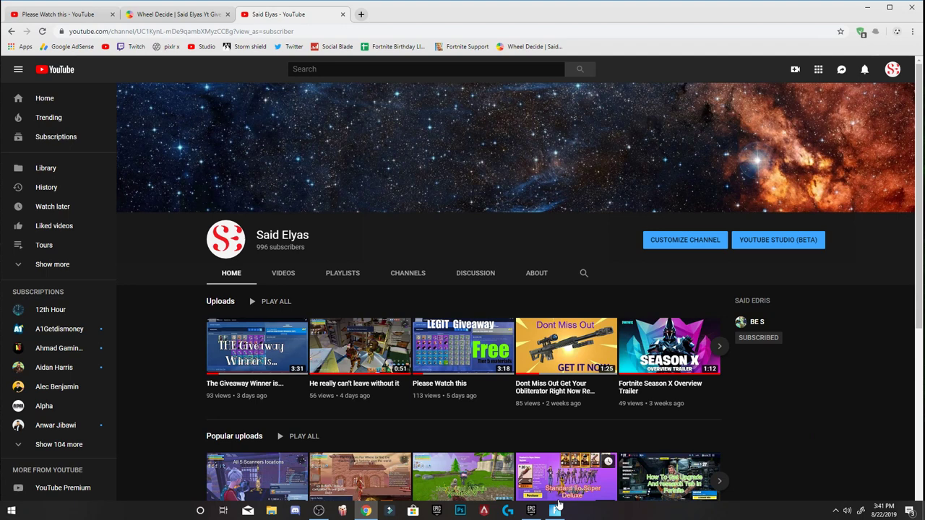
mouse_move(552, 512)
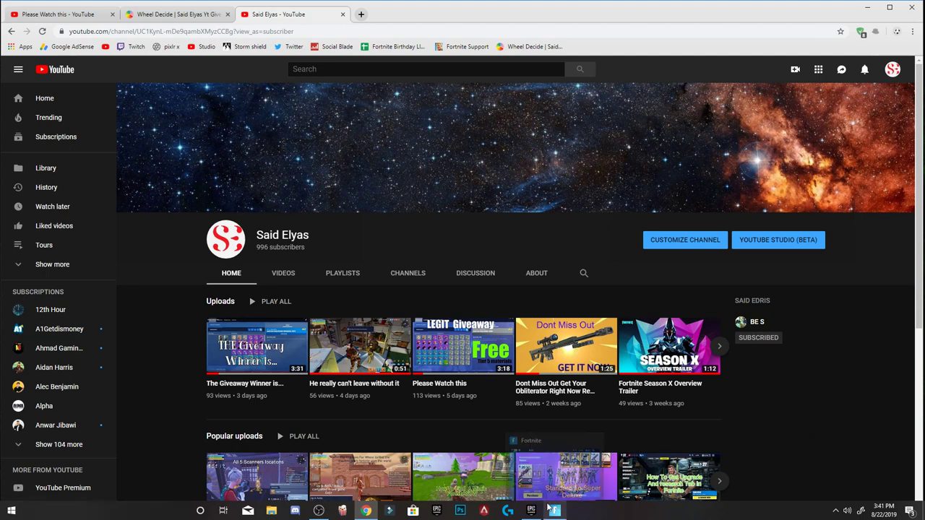
mouse_move(554, 511)
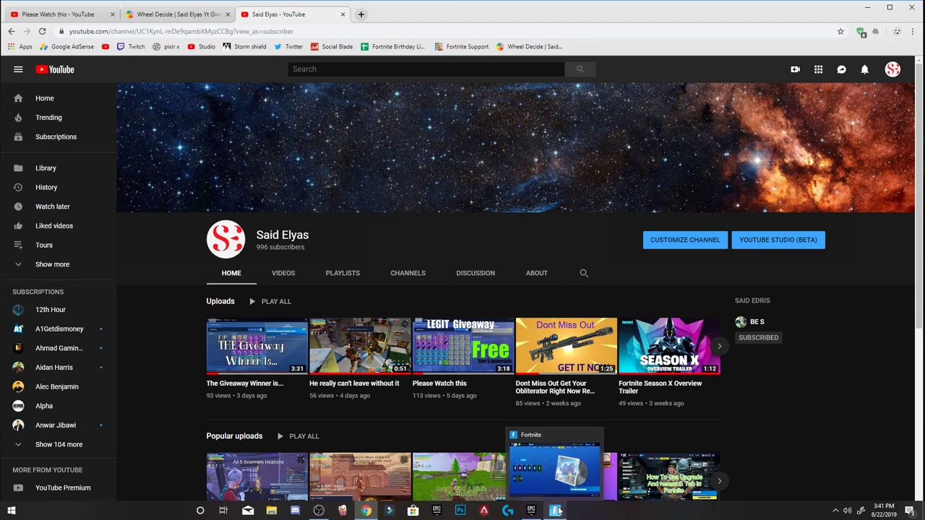
Back in Fortnite, browse the Yeoman and Blastotron 9000 sniper schematics and return to the armory
left_click(555, 512)
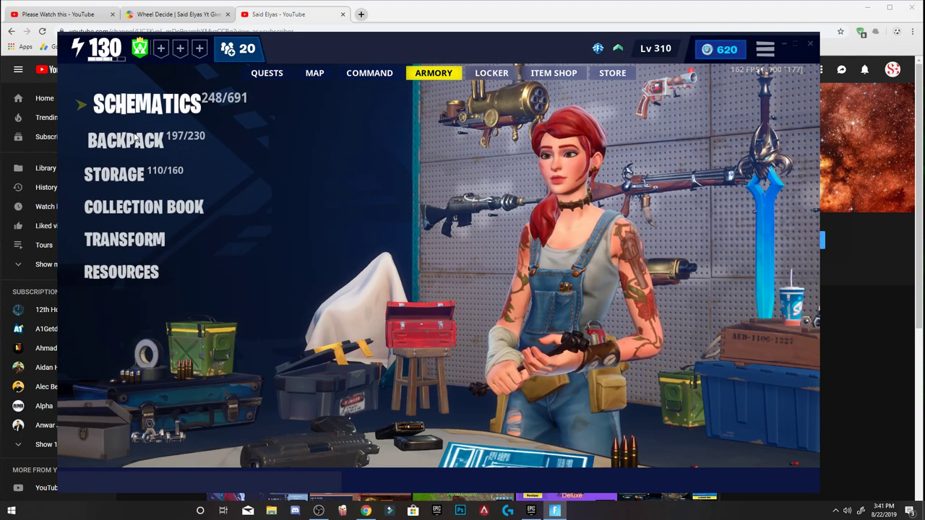
left_click(147, 104)
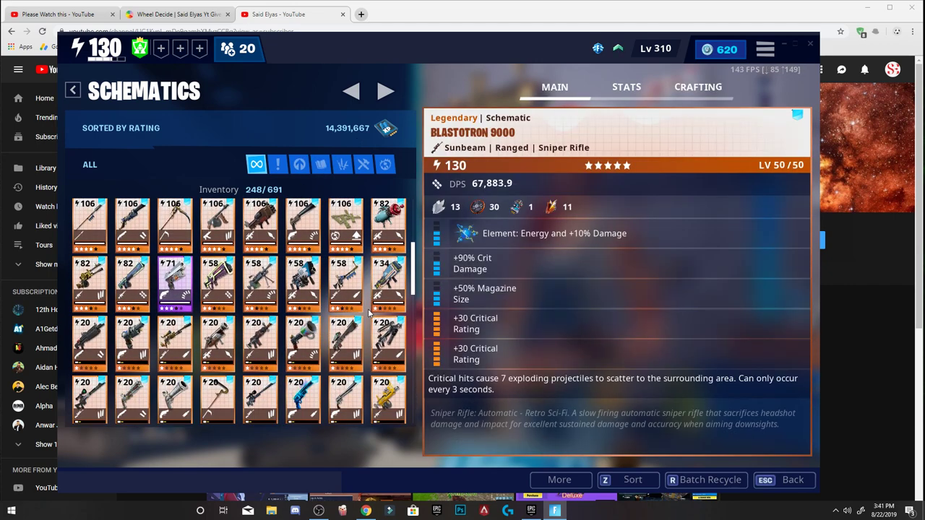
left_click(387, 318)
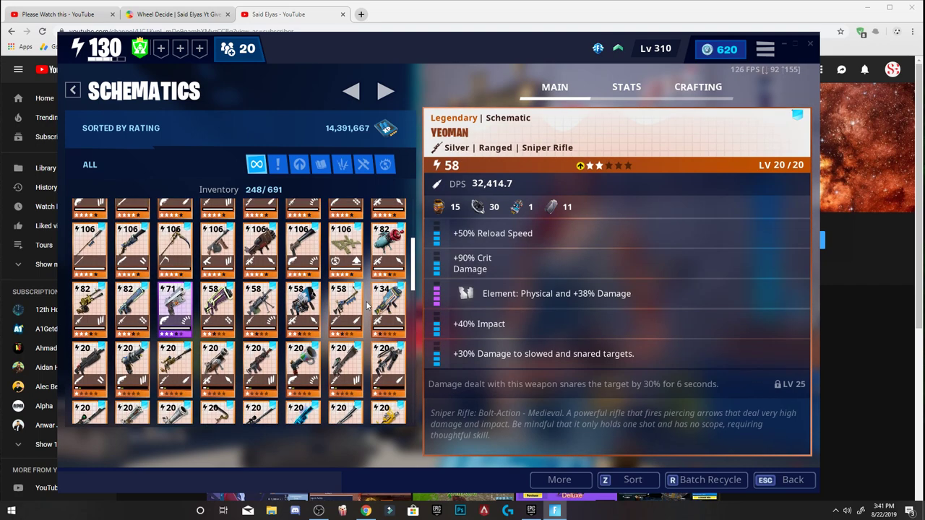
left_click(387, 310)
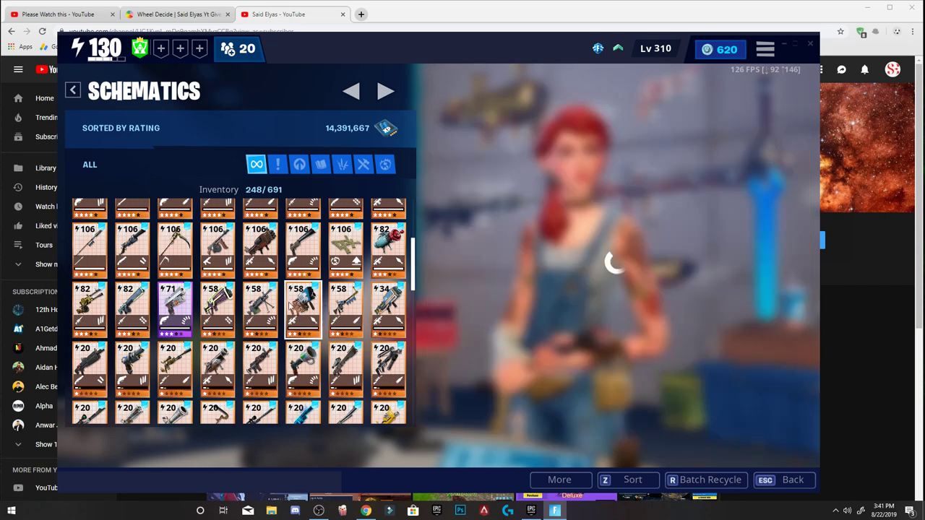
left_click(89, 228)
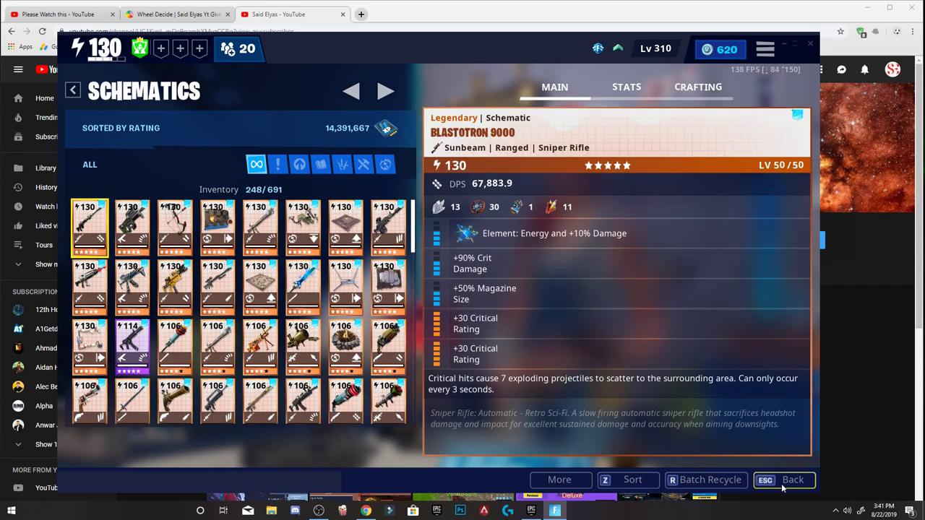
left_click(792, 480)
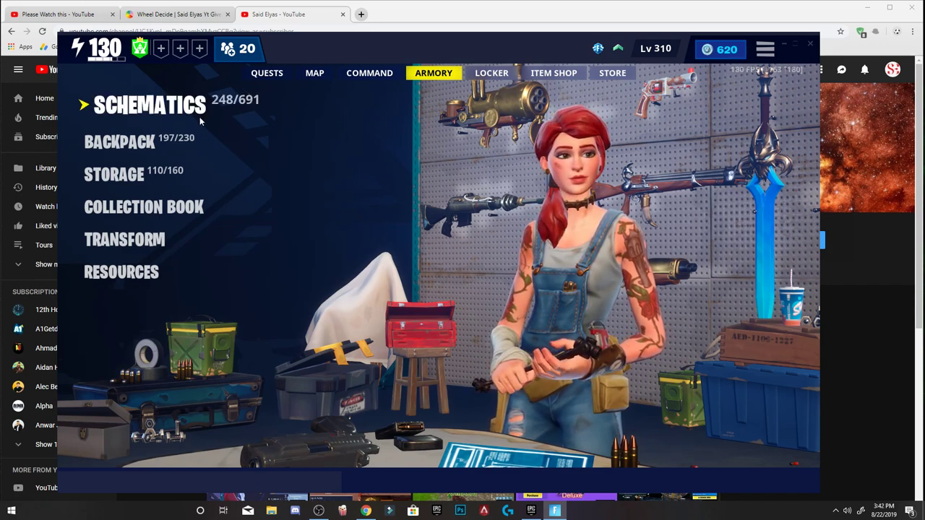
Filter the schematics to Collection Book entries, then return to the armory overview
left_click(150, 104)
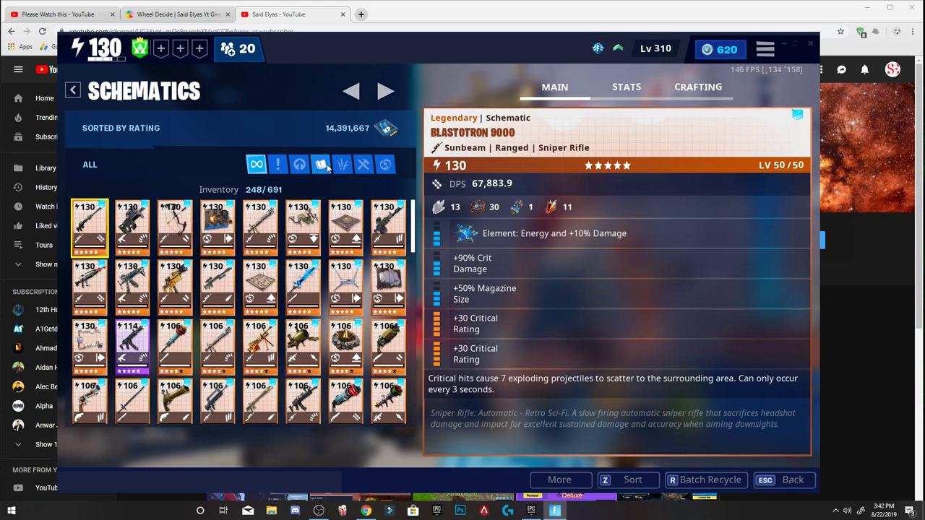
left_click(321, 164)
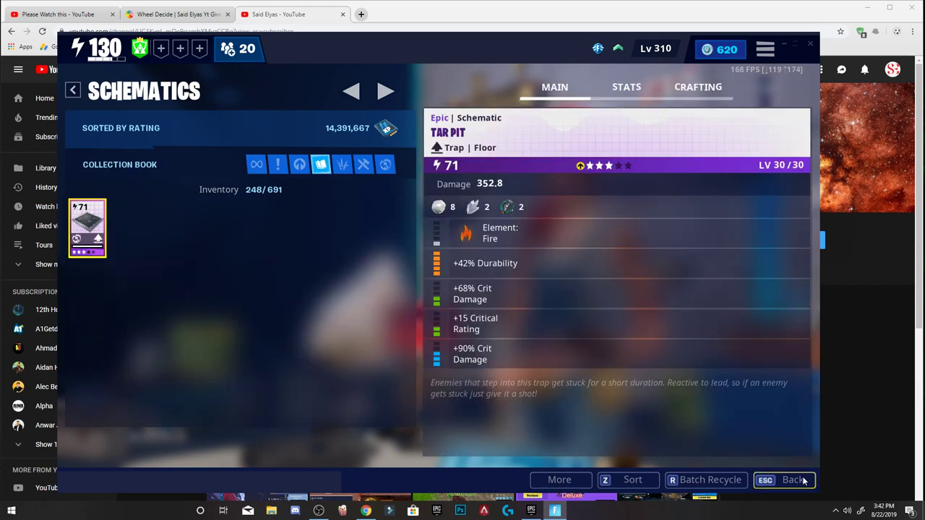
left_click(792, 480)
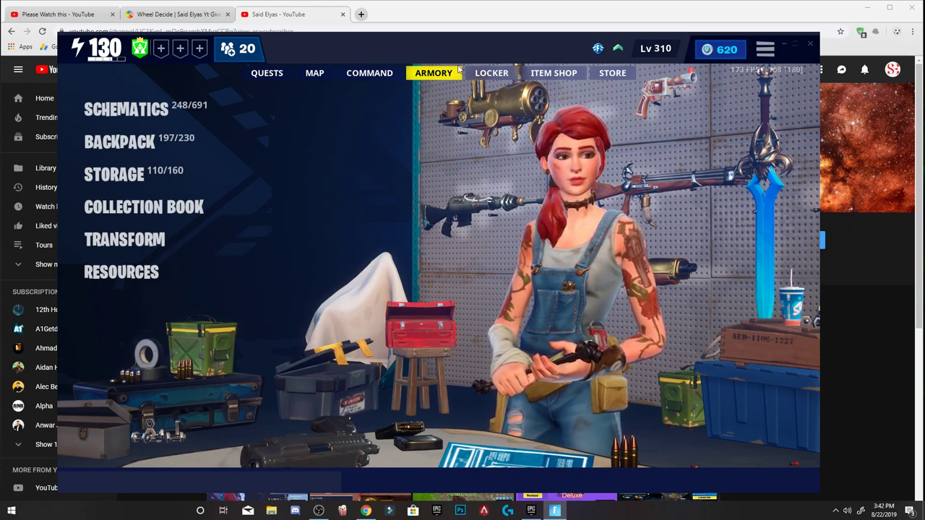
left_click(119, 141)
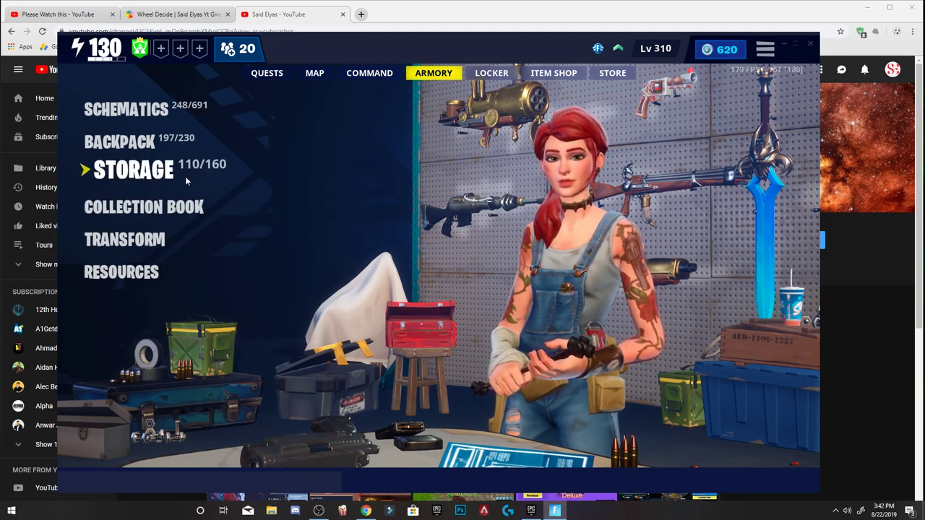
left_click(133, 170)
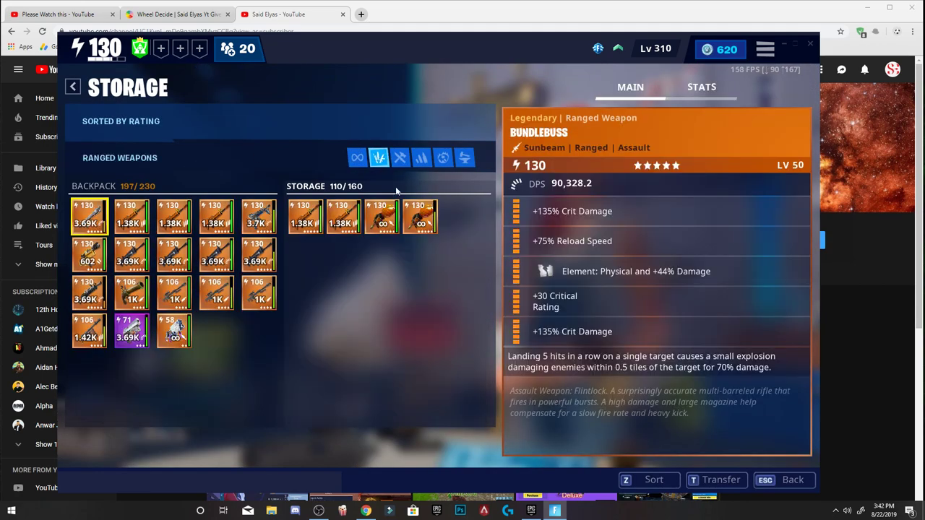
left_click(419, 217)
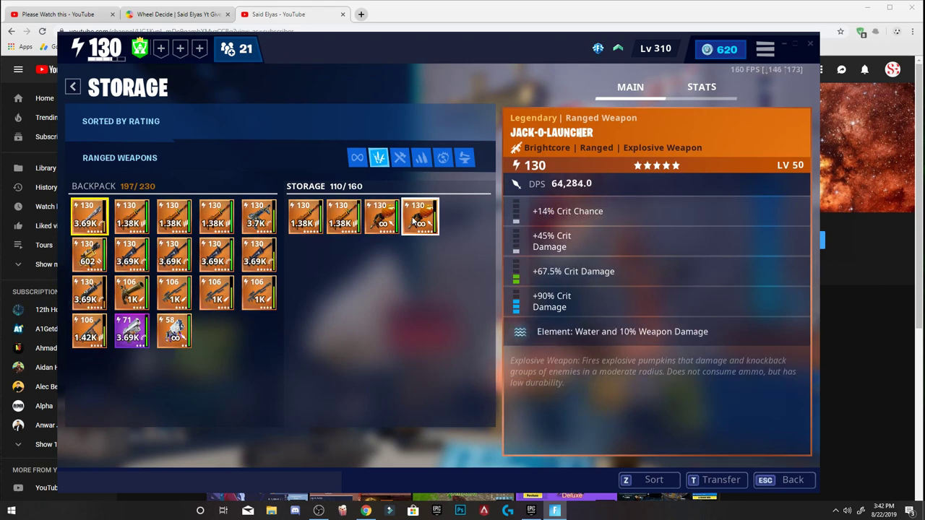
left_click(344, 217)
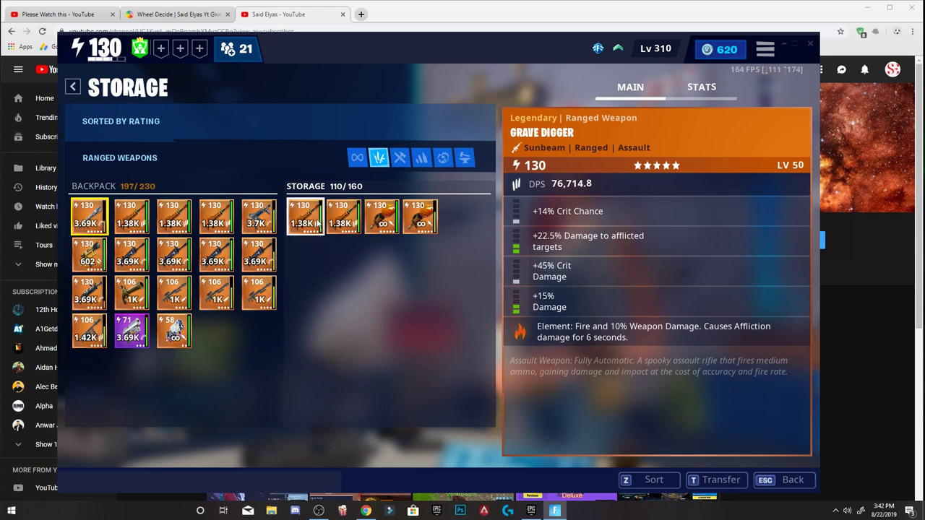
left_click(419, 217)
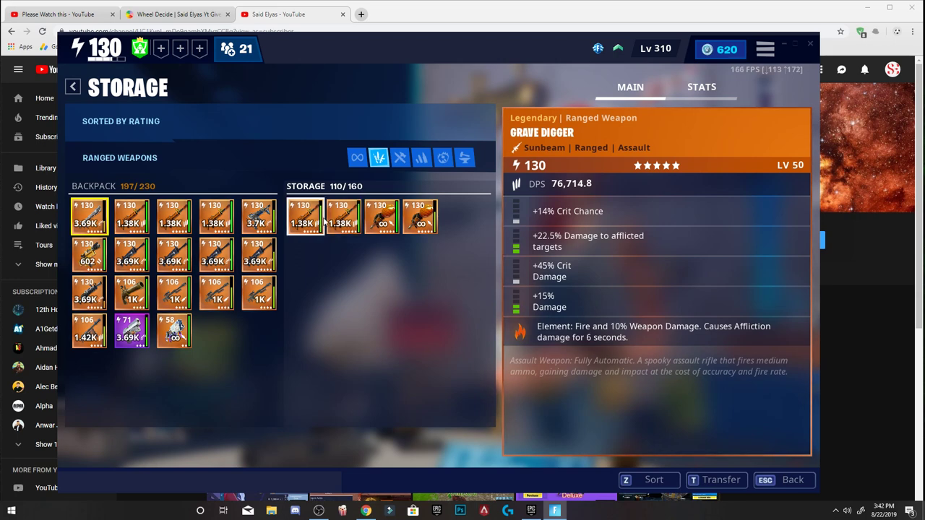
left_click(419, 217)
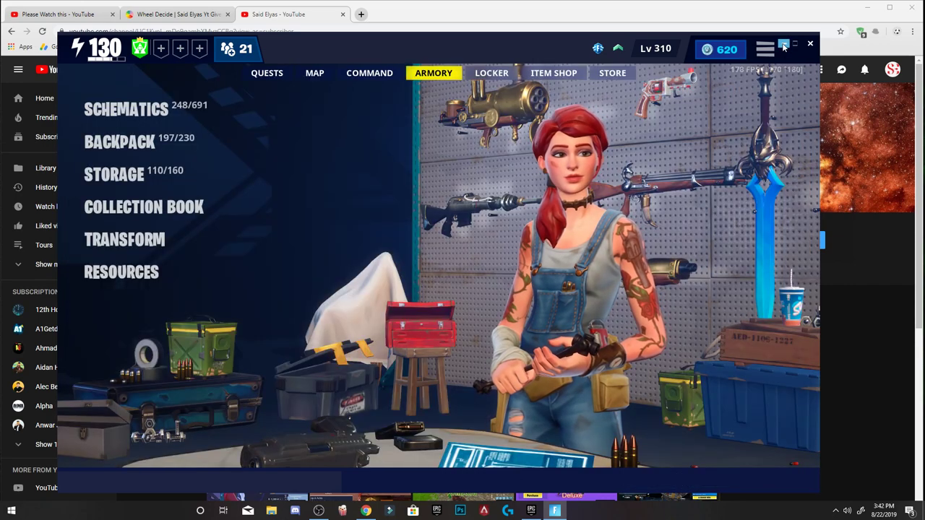
Show the Please Watch this video page with the notifications panel listing recent comments
left_click(794, 43)
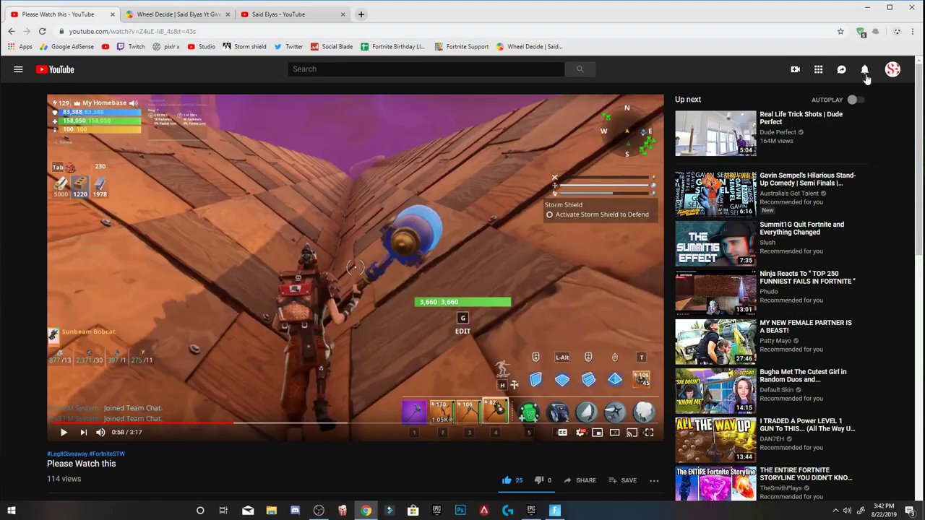
left_click(865, 70)
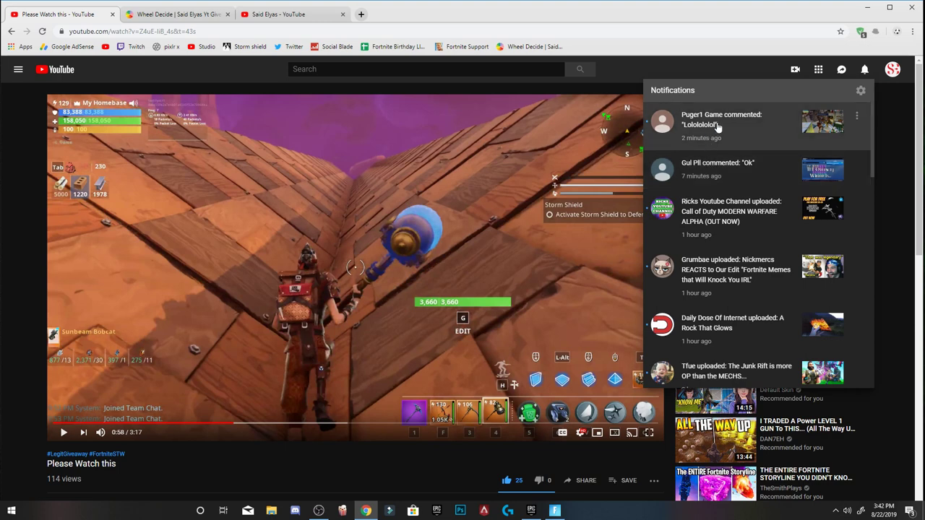
mouse_move(838, 131)
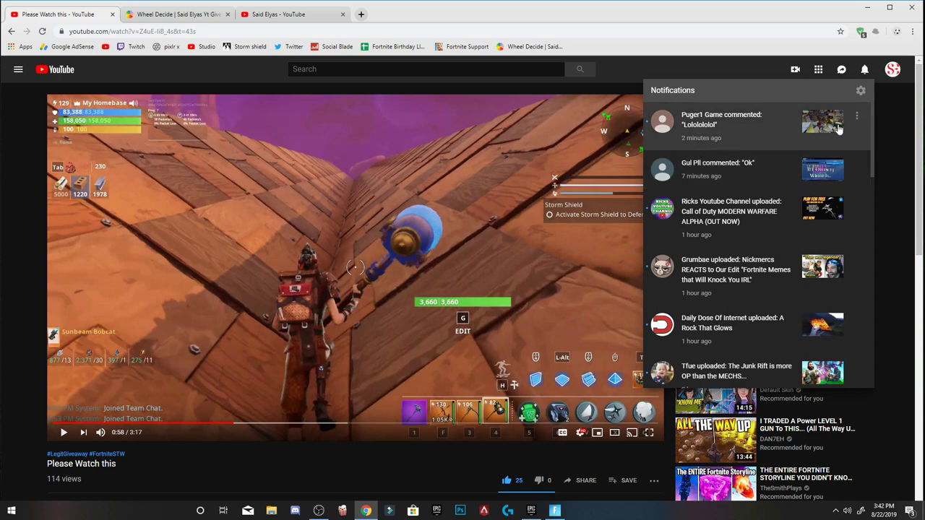
mouse_move(697, 125)
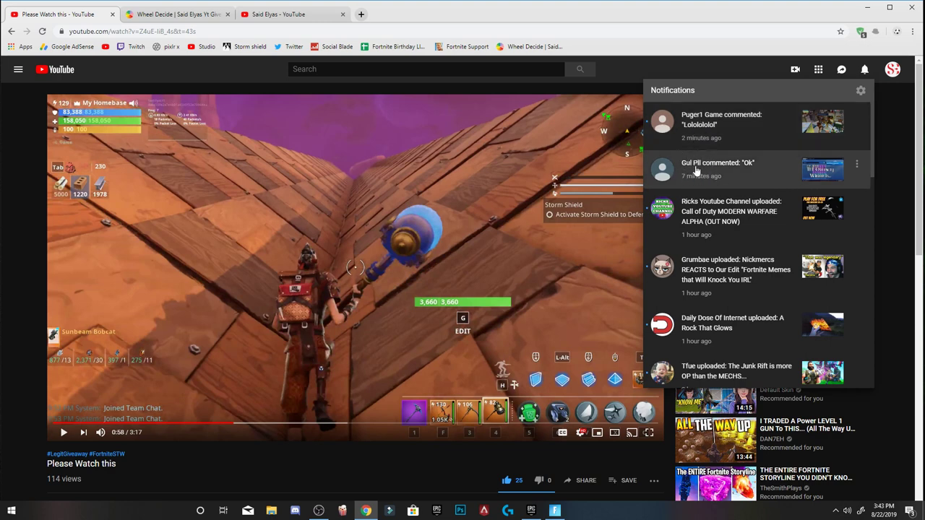
mouse_move(792, 179)
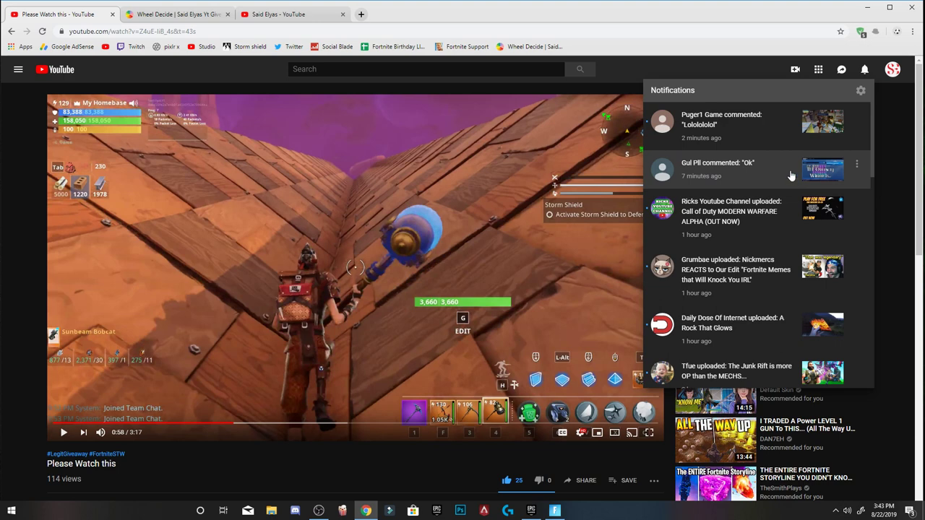
mouse_move(749, 175)
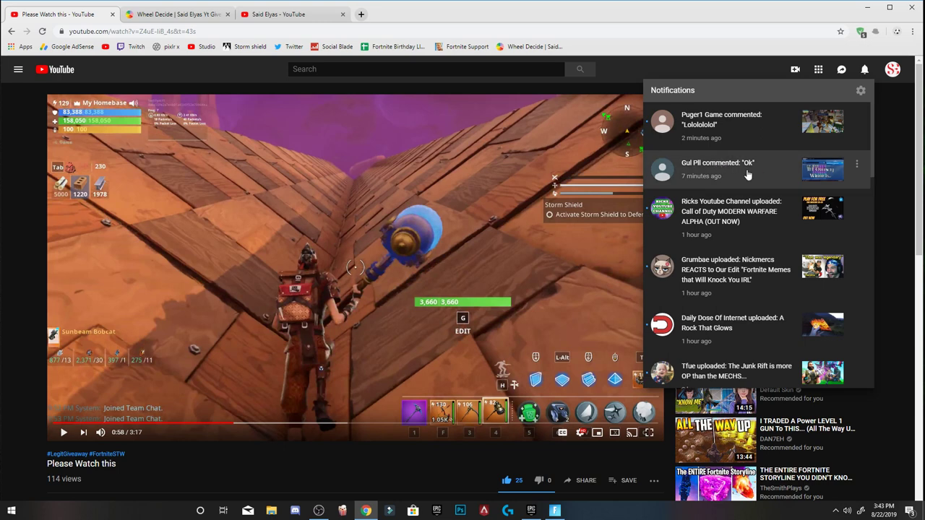
mouse_move(717, 191)
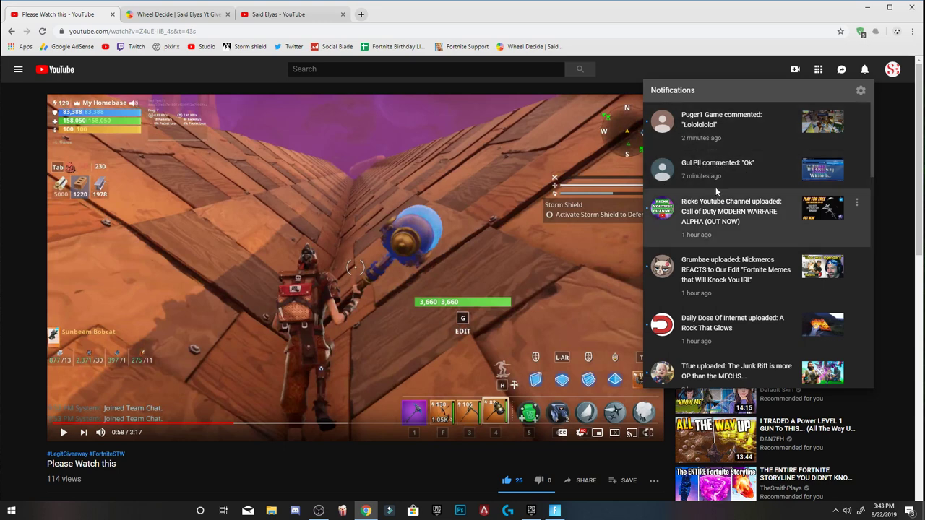
After checking notifications, add 'pug' as a new wheel choice and apply the wheel changes
left_click(176, 15)
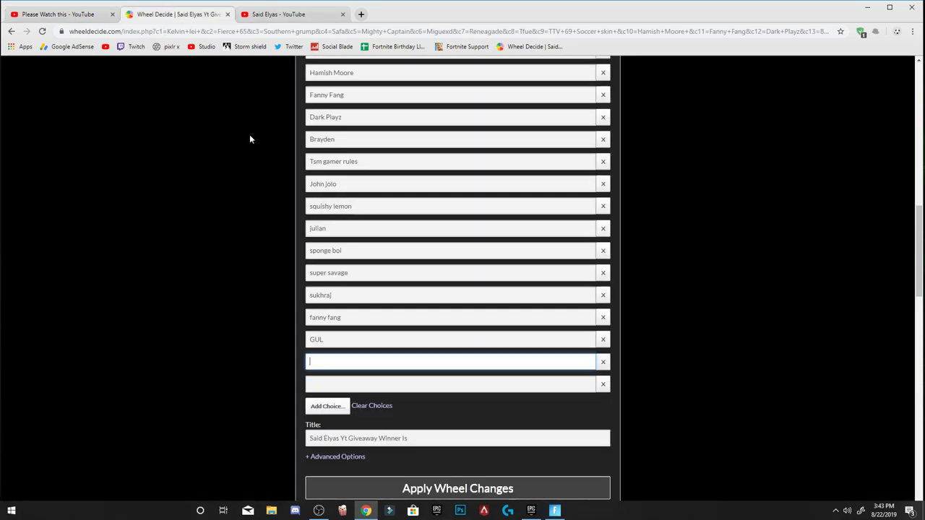
left_click(57, 15)
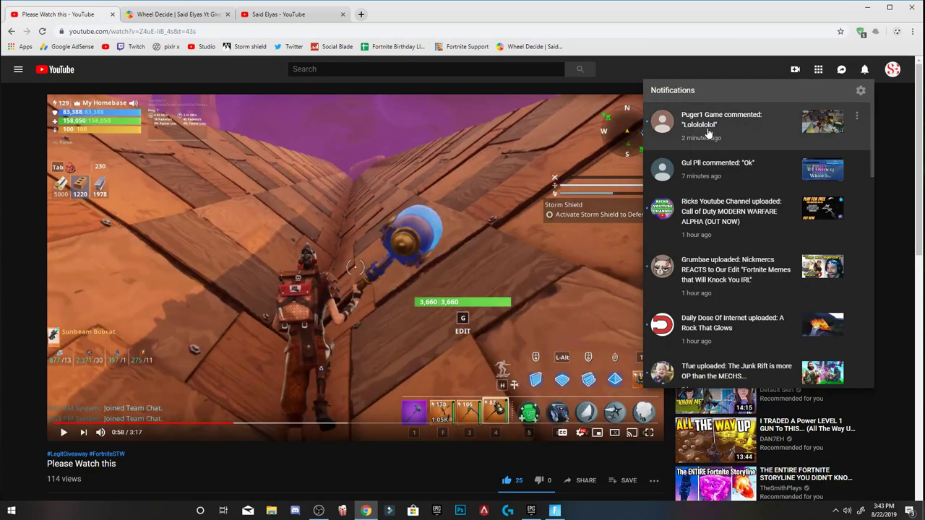
left_click(176, 14)
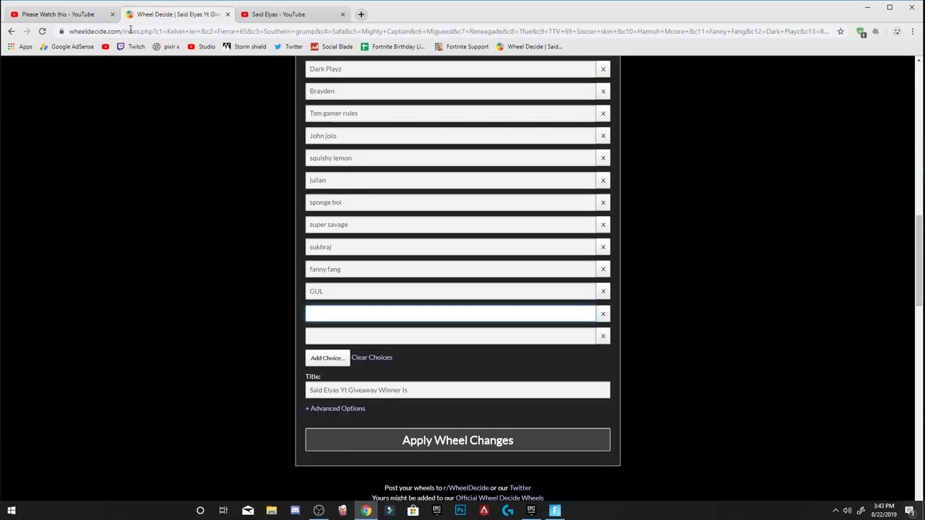
left_click(448, 312)
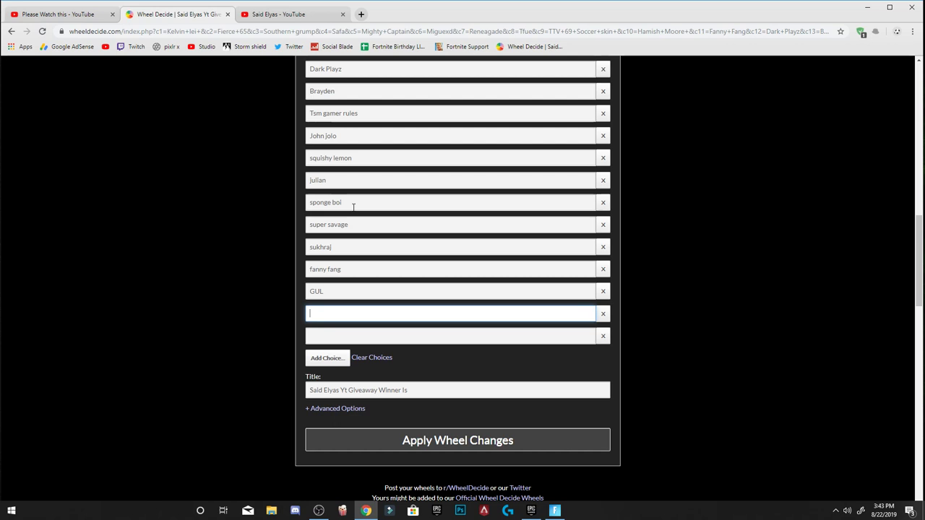
type("puger")
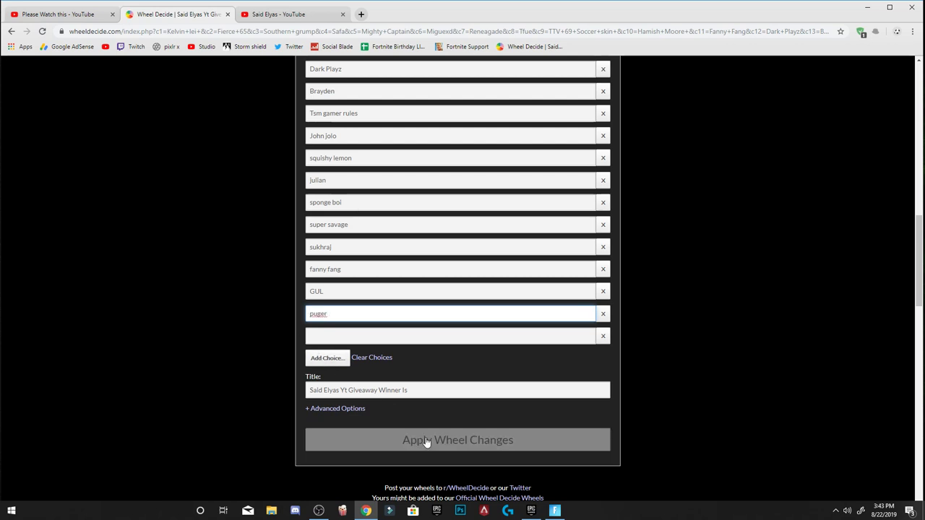
left_click(457, 440)
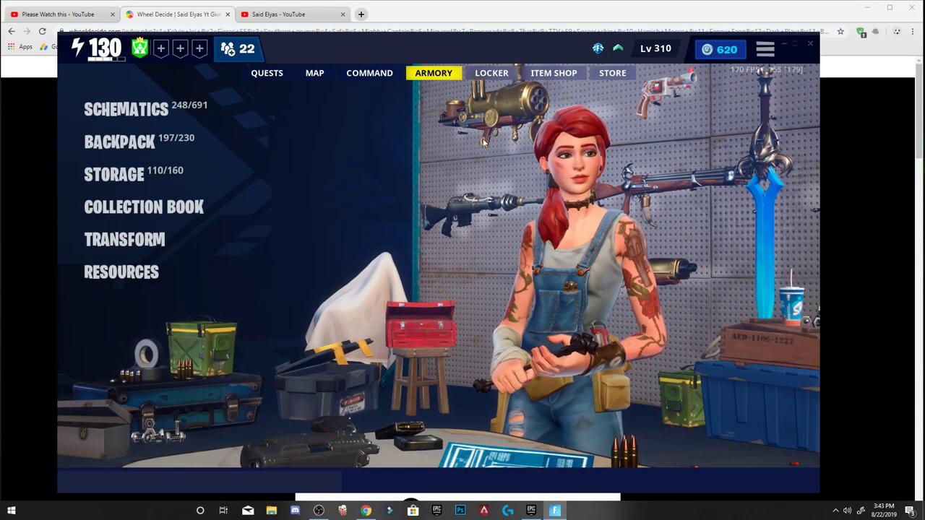
Show the schematics inventory with the Legendary Blastotron 9000 sniper rifle details
left_click(125, 110)
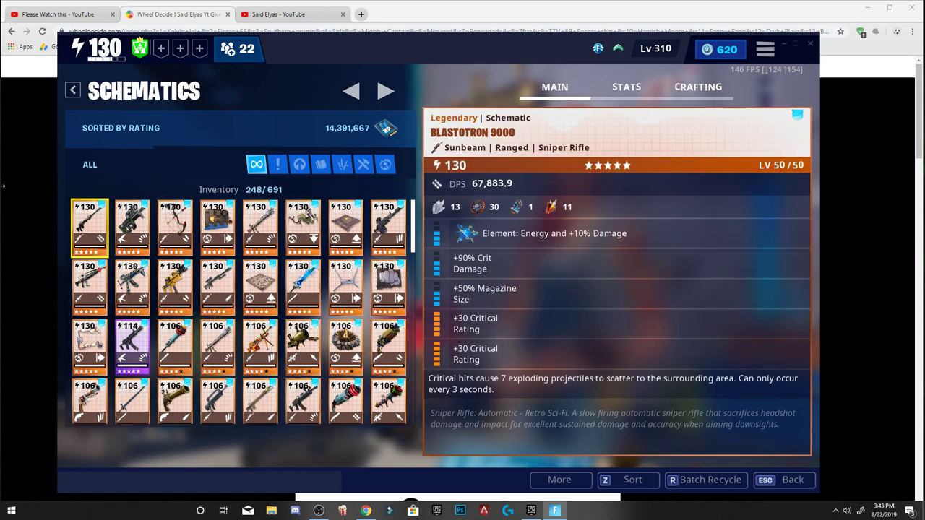
left_click(176, 15)
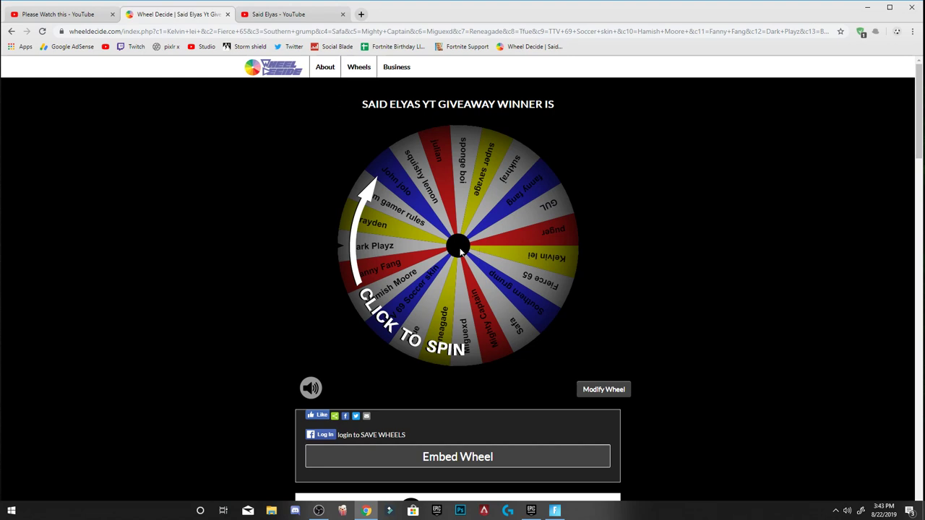
mouse_move(446, 240)
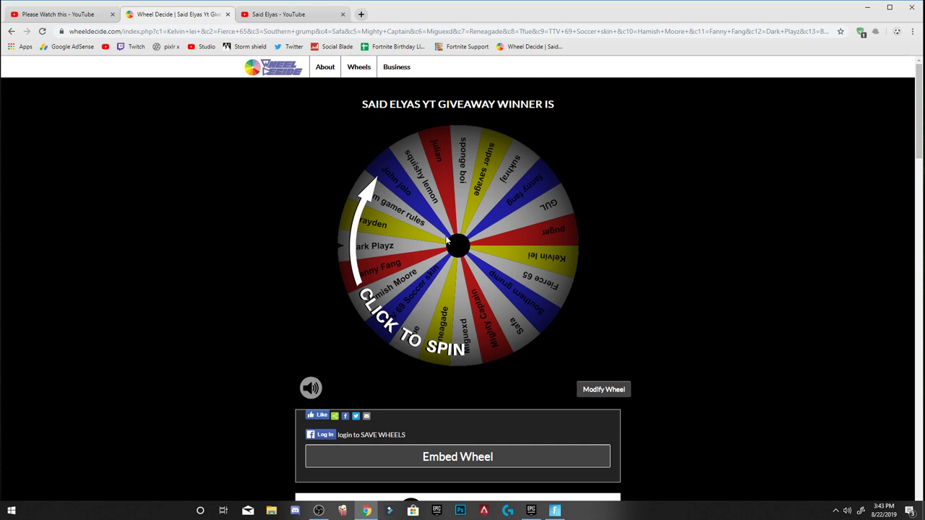
mouse_move(330, 227)
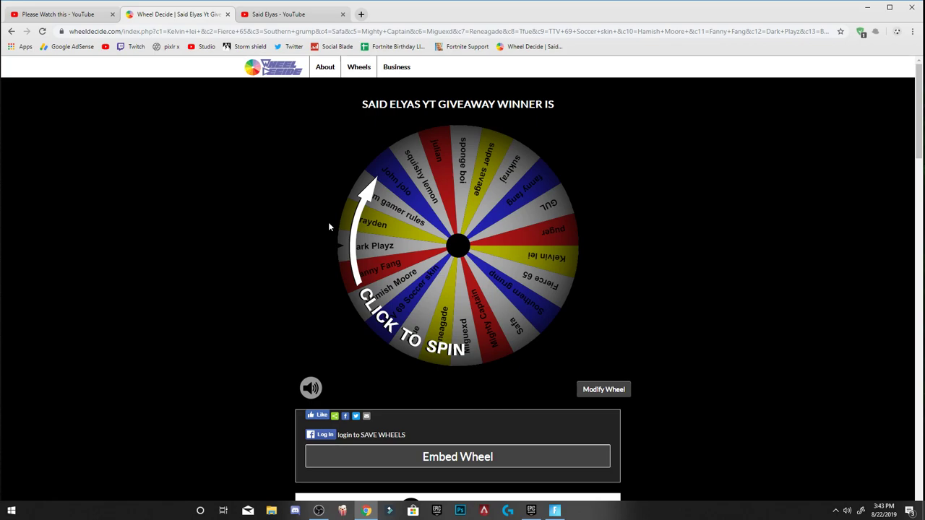
mouse_move(460, 249)
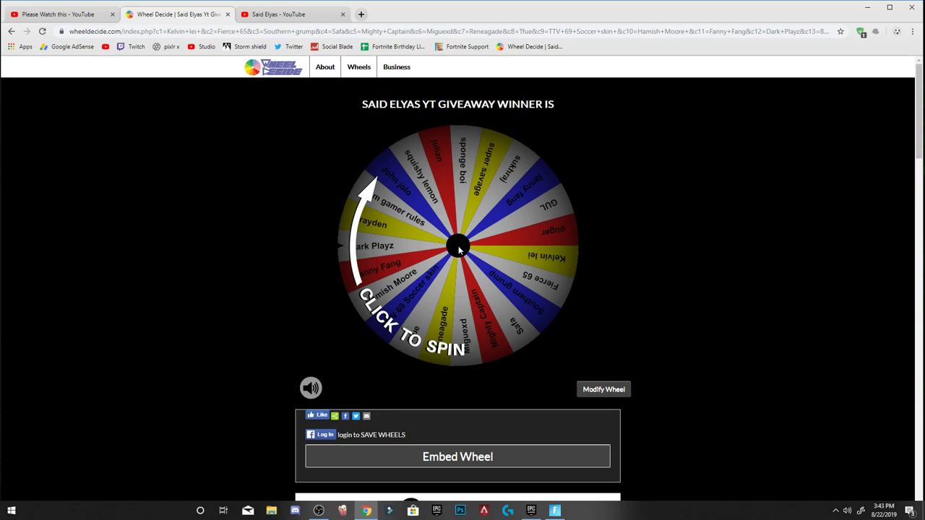
left_click(456, 246)
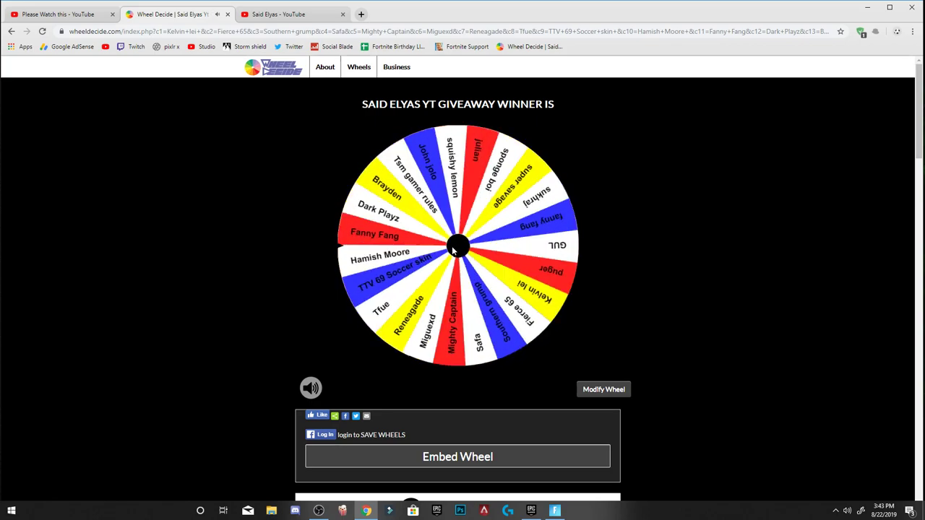
left_click(457, 246)
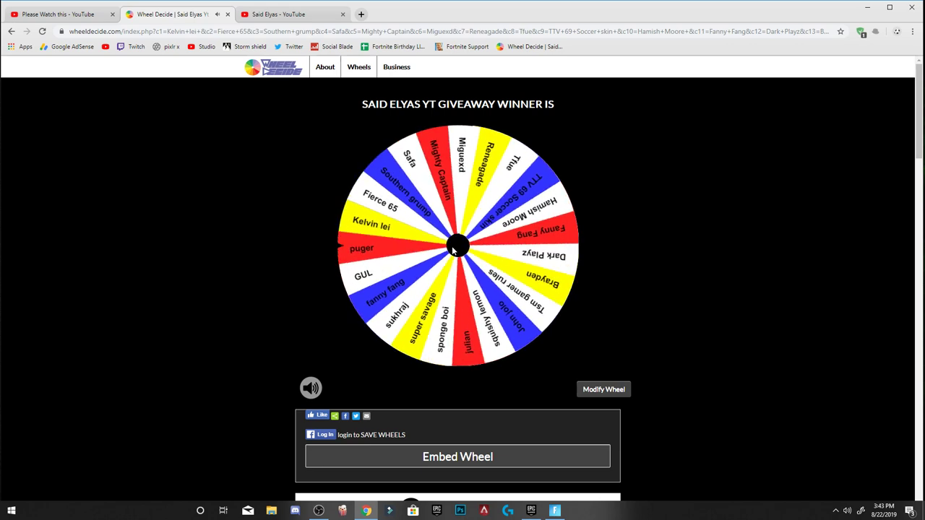
left_click(456, 246)
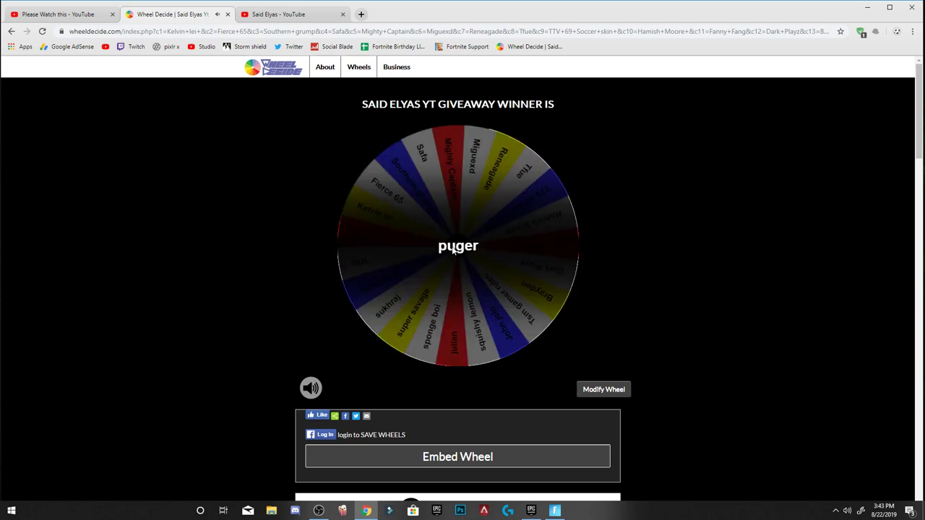
left_click(58, 15)
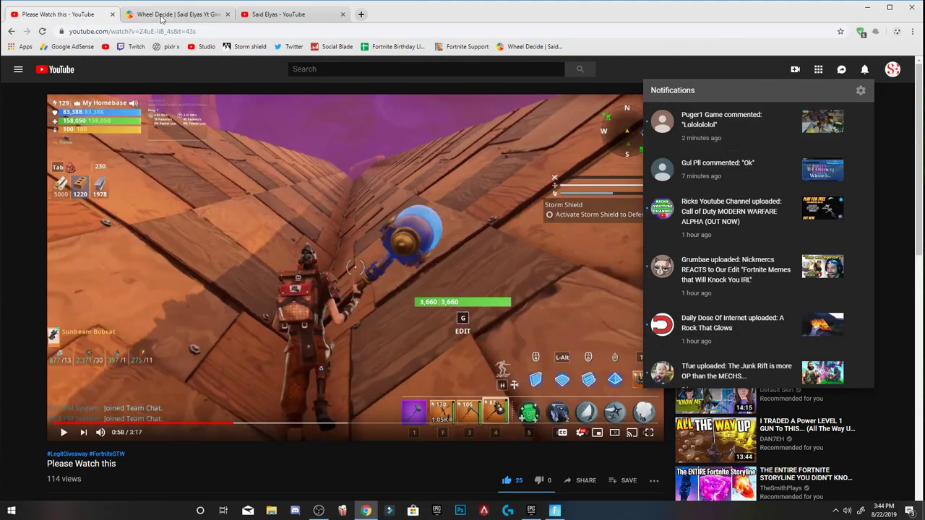
Bring the Wheel Decide giveaway wheel back in front after the notifications check
left_click(176, 14)
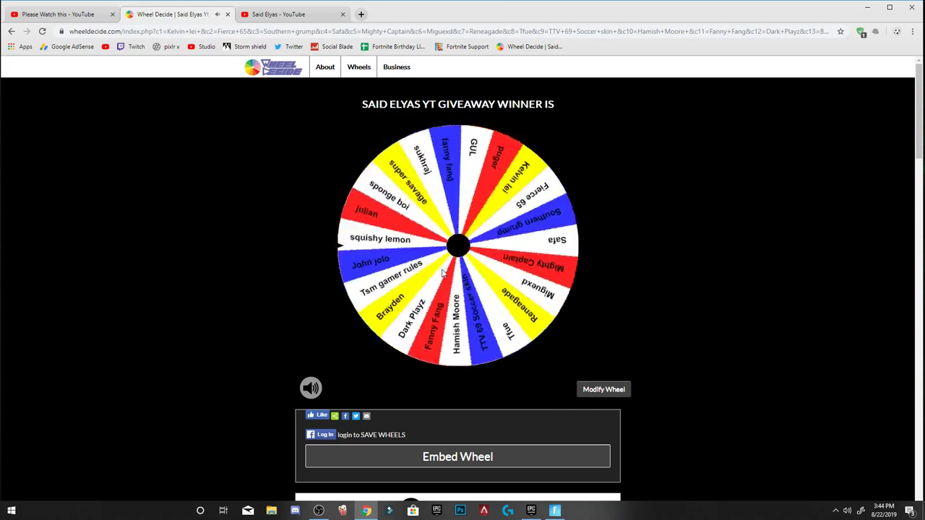
Spin the wheel twice more, announcing two further giveaway winners
left_click(456, 246)
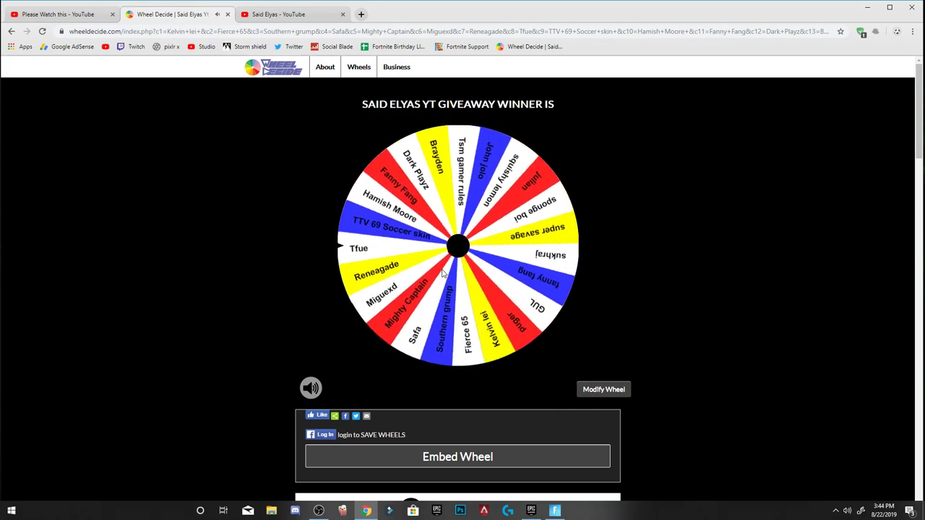
left_click(457, 245)
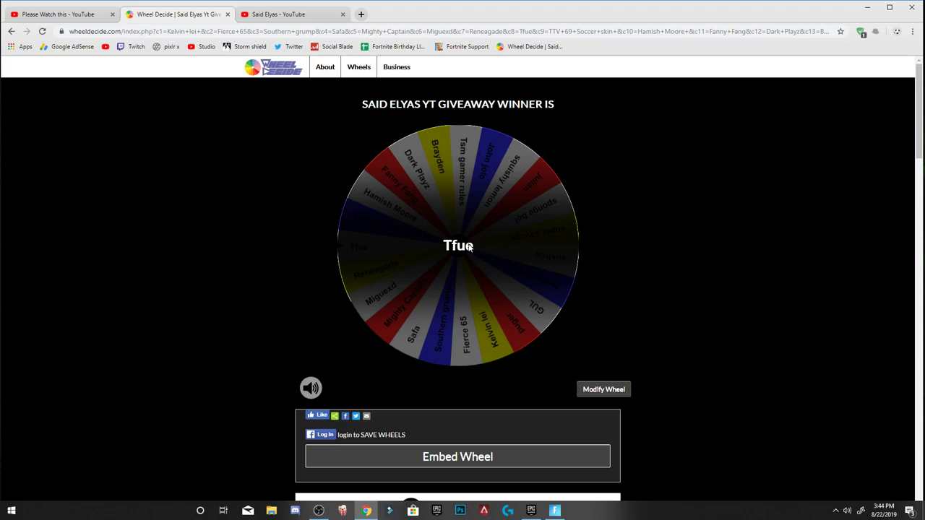
left_click(457, 245)
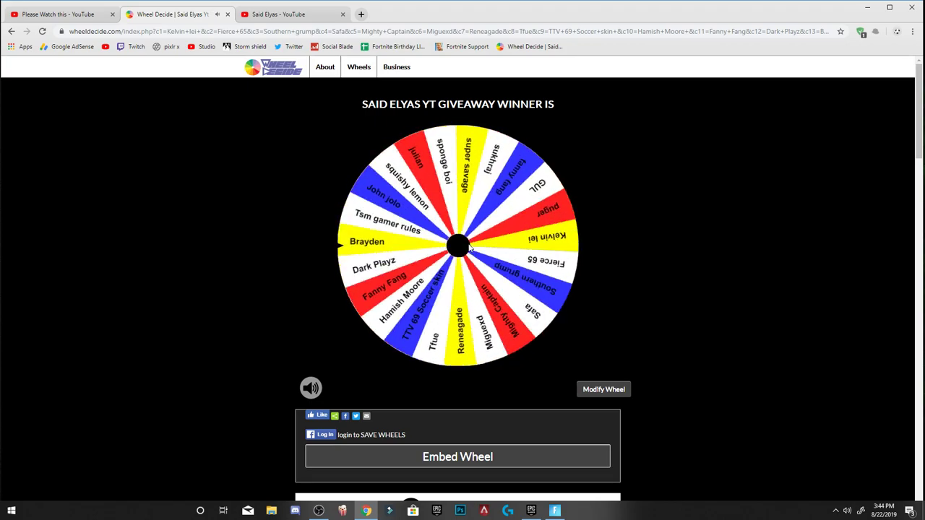
left_click(457, 246)
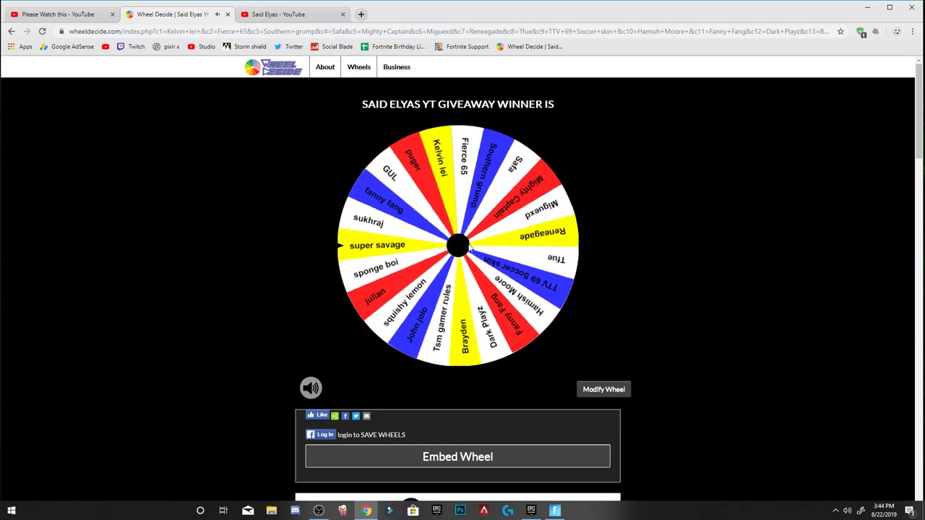
left_click(457, 246)
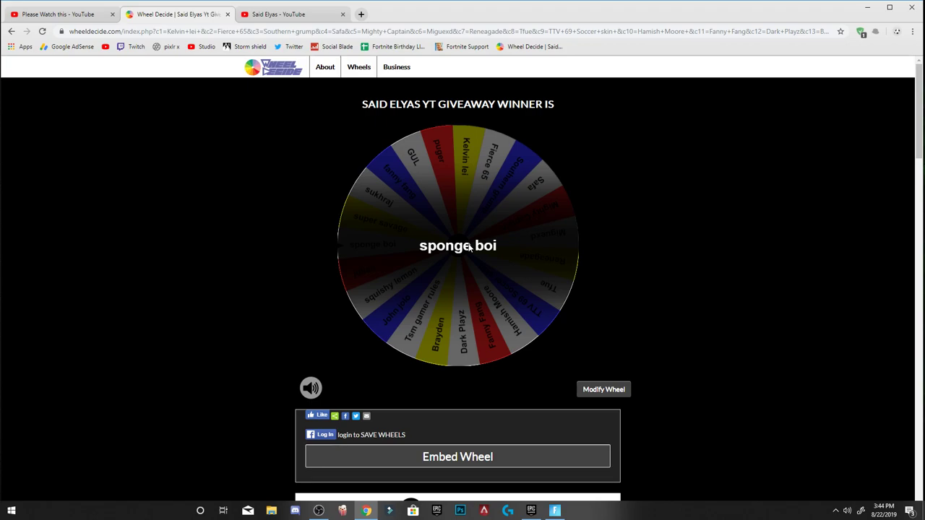
left_click(457, 246)
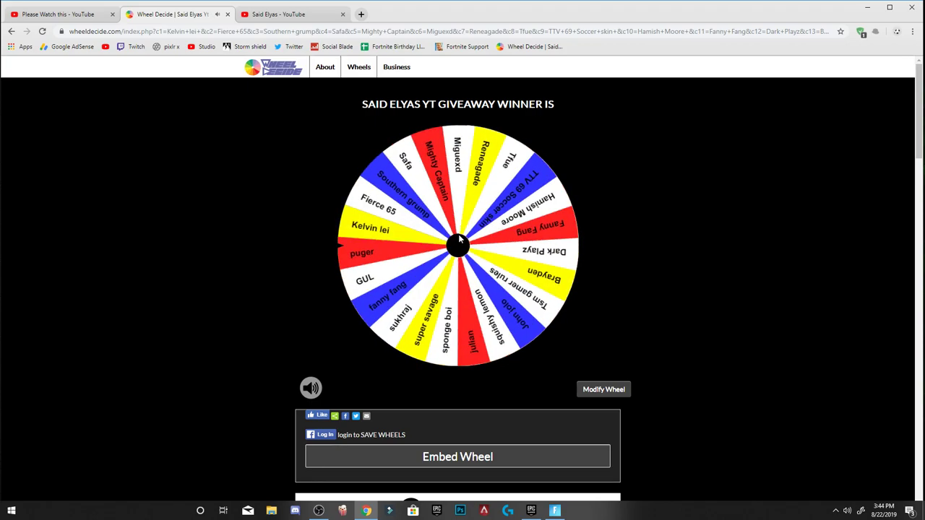
left_click(457, 245)
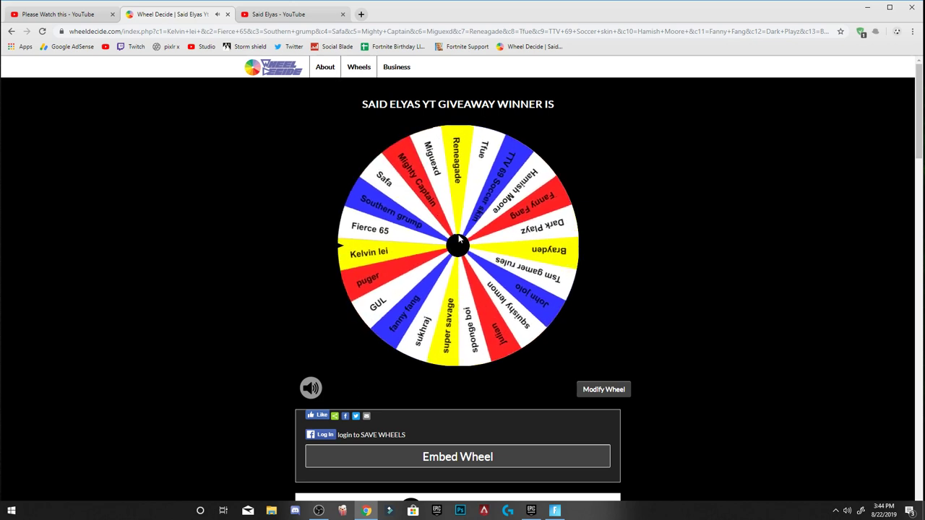
left_click(457, 246)
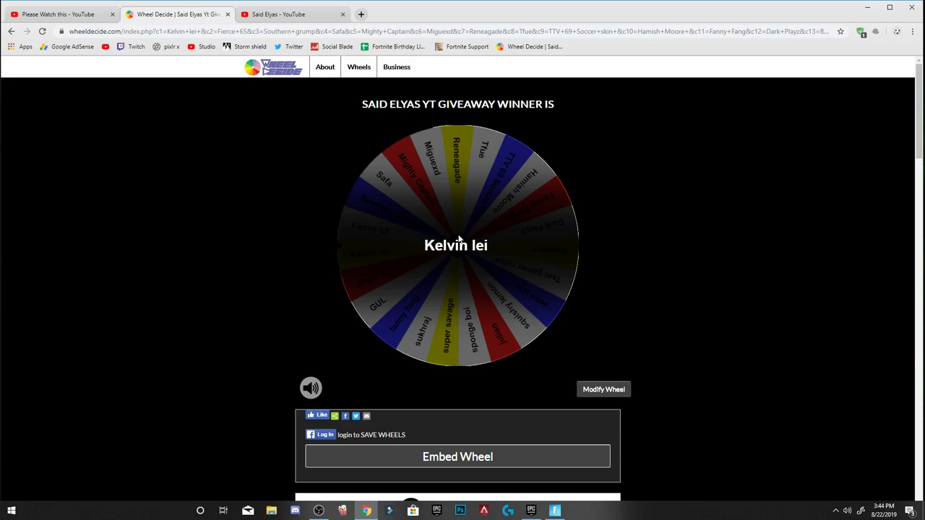
left_click(457, 244)
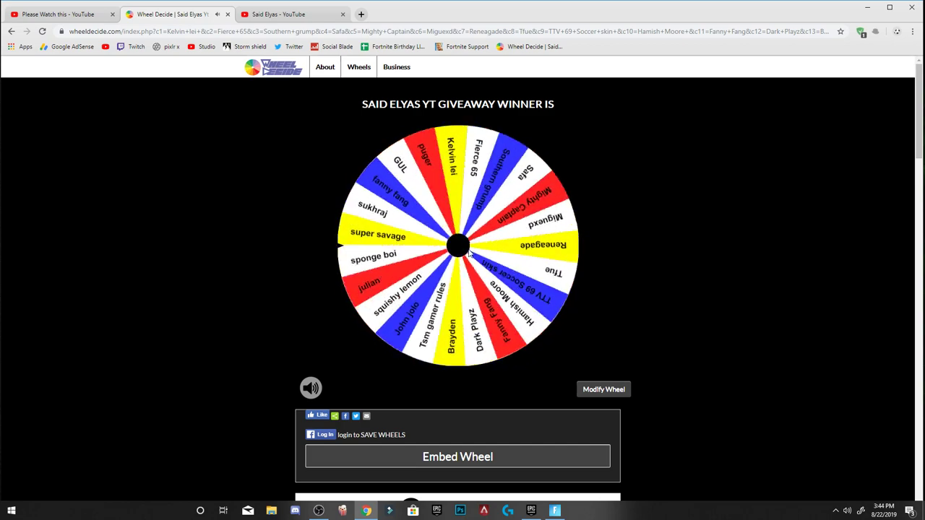
left_click(457, 245)
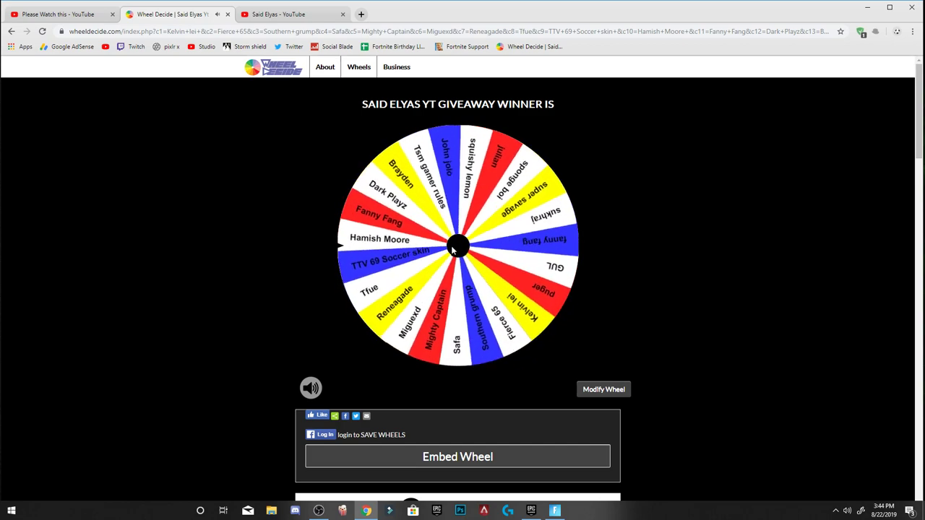
left_click(457, 246)
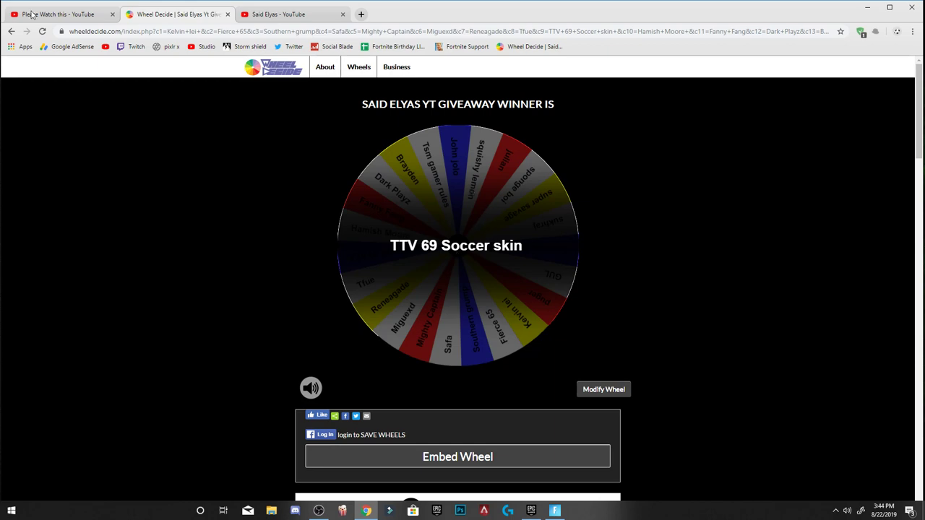
left_click(61, 15)
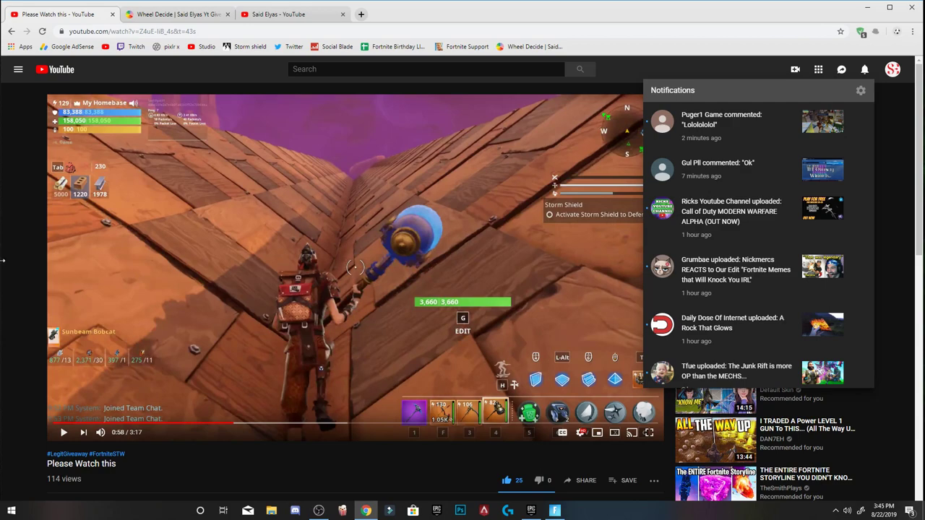
Find the 'reach 1000 today' comment, start a reply to it, then switch to the wheel
scroll("down", 3)
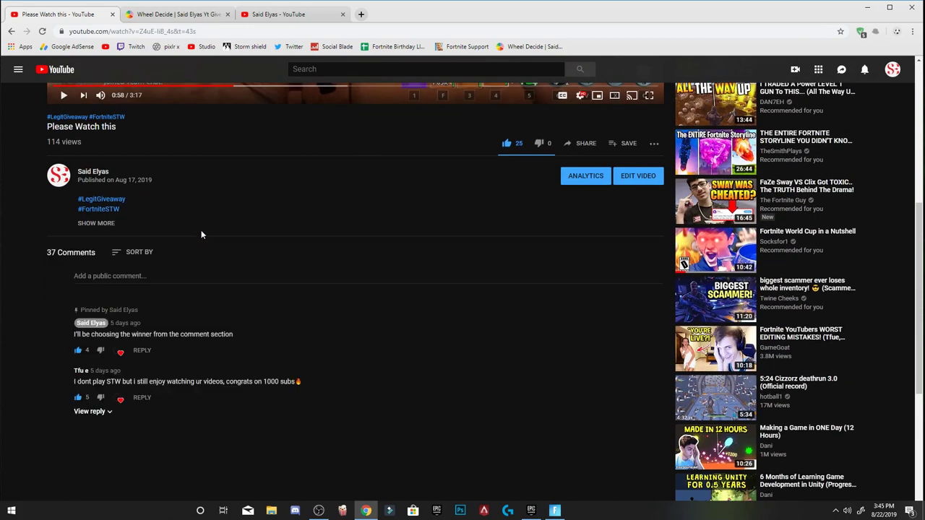
scroll("down", 3)
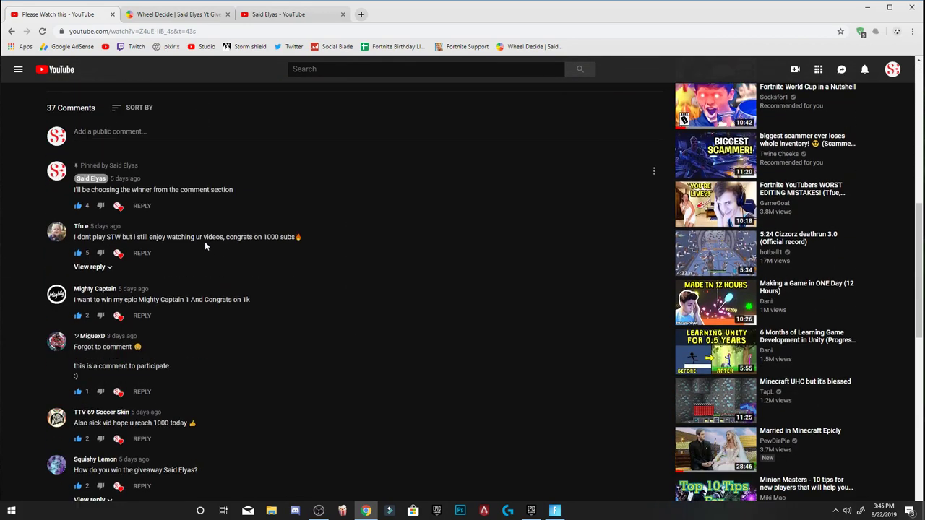
scroll("up", 3)
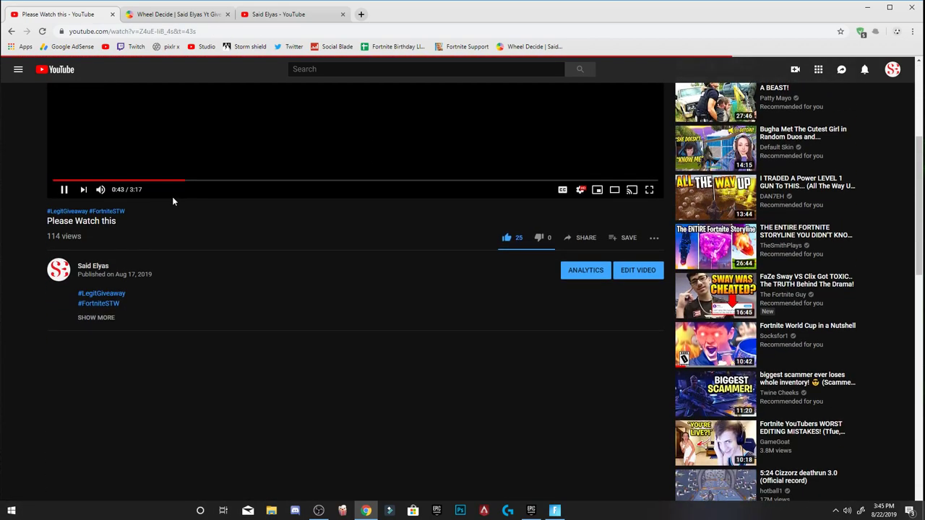
scroll("down", 3)
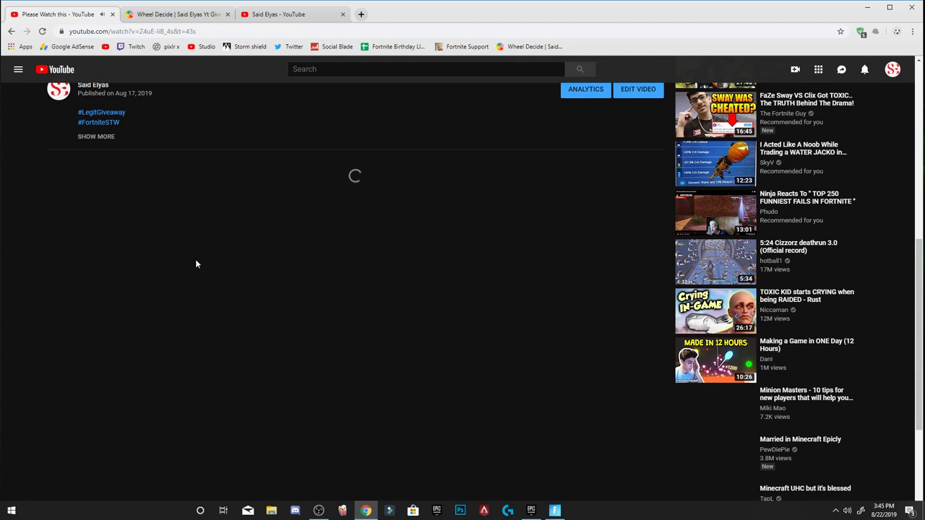
scroll("down", 3)
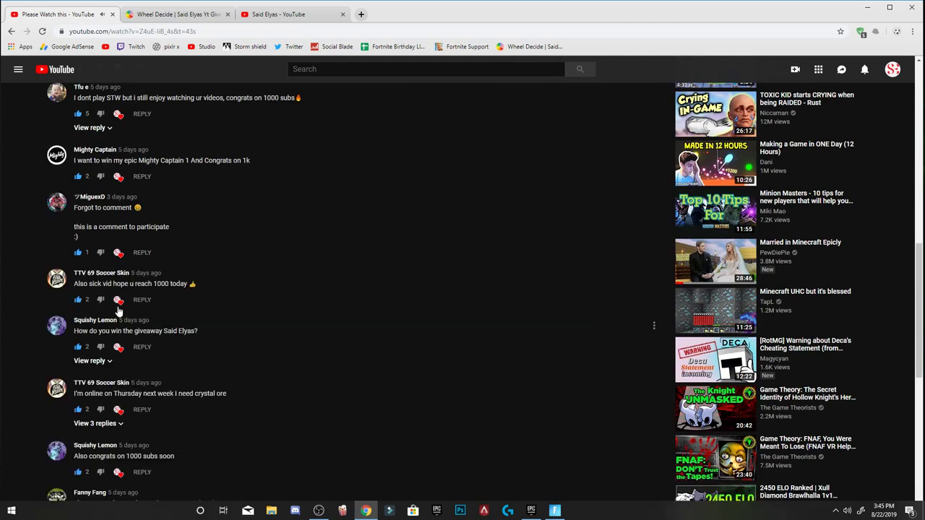
left_click(141, 299)
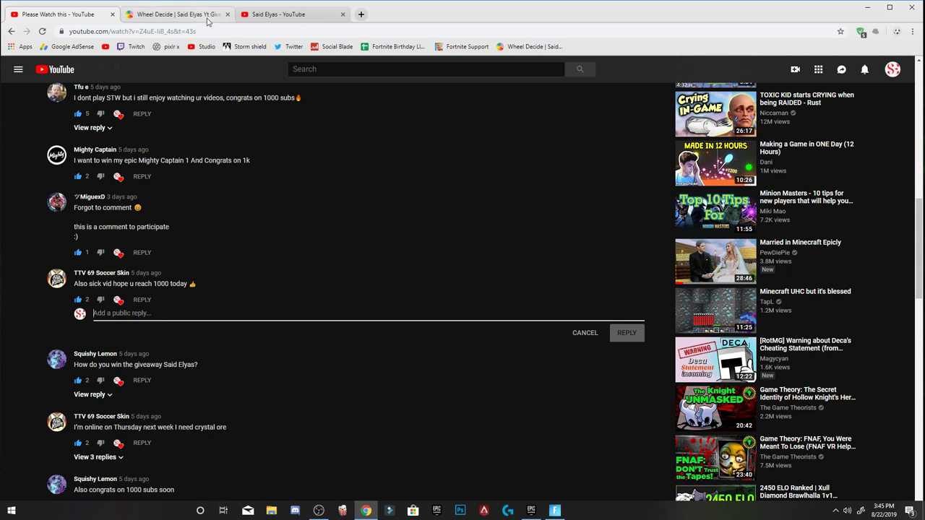
left_click(176, 14)
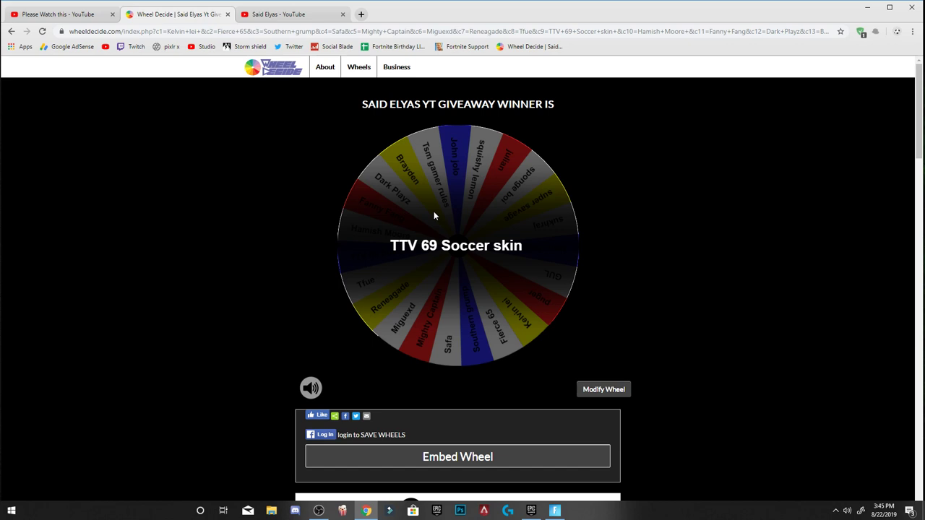
mouse_move(416, 211)
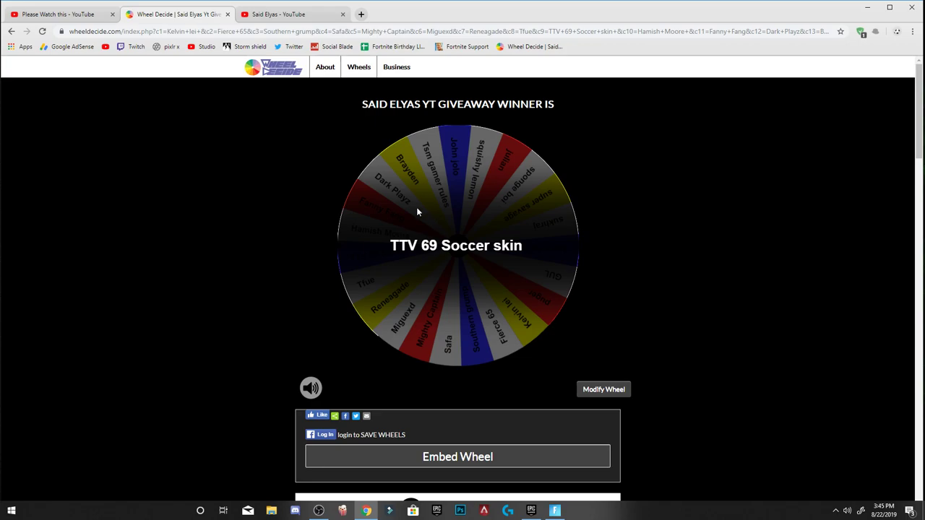
Spin the giveaway wheel again, naming Brayden as a winner, then leave the wheel tab
left_click(456, 246)
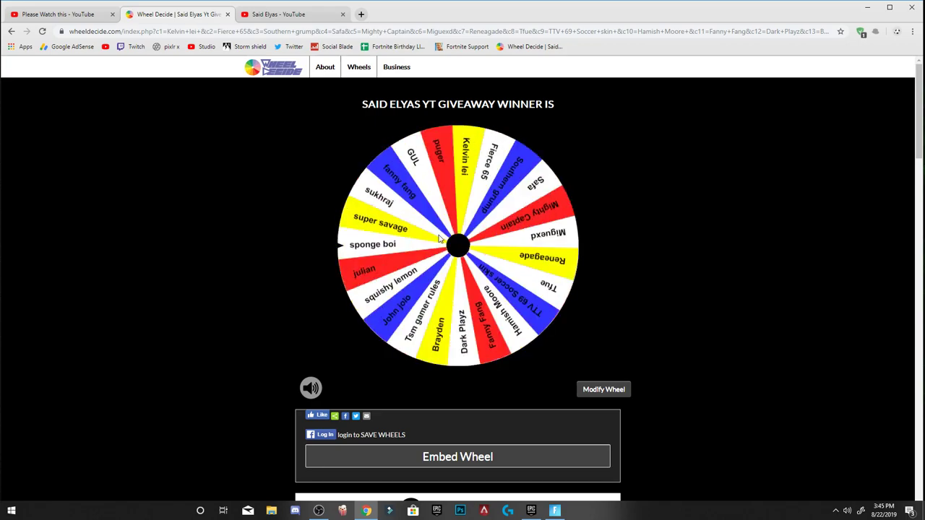
left_click(457, 245)
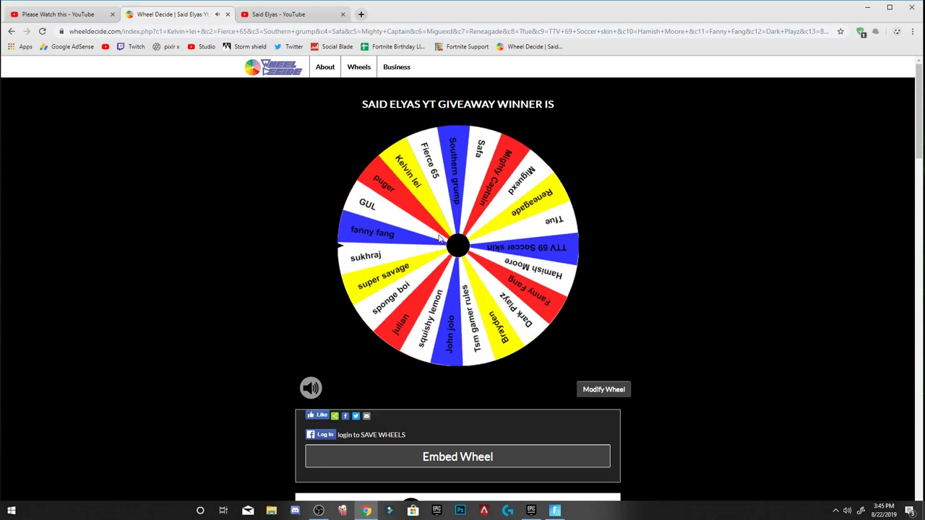
left_click(457, 245)
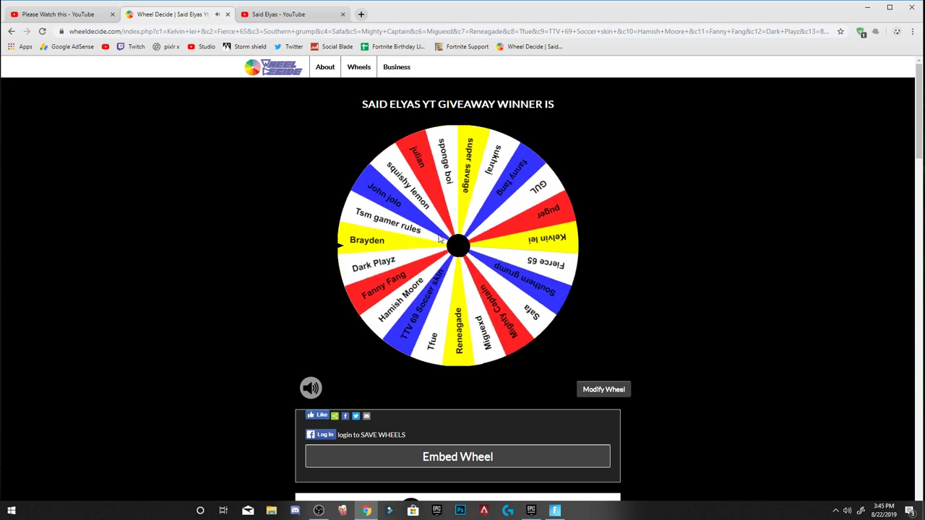
left_click(457, 246)
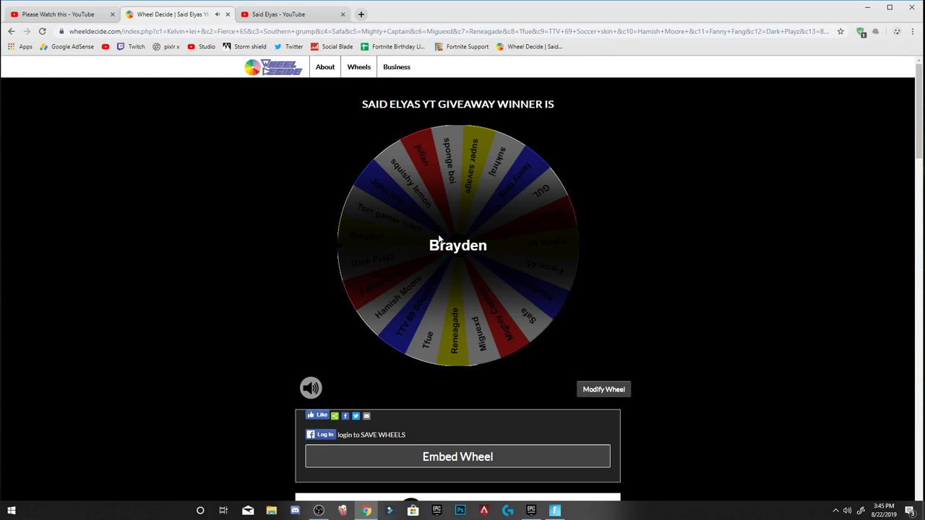
left_click(58, 14)
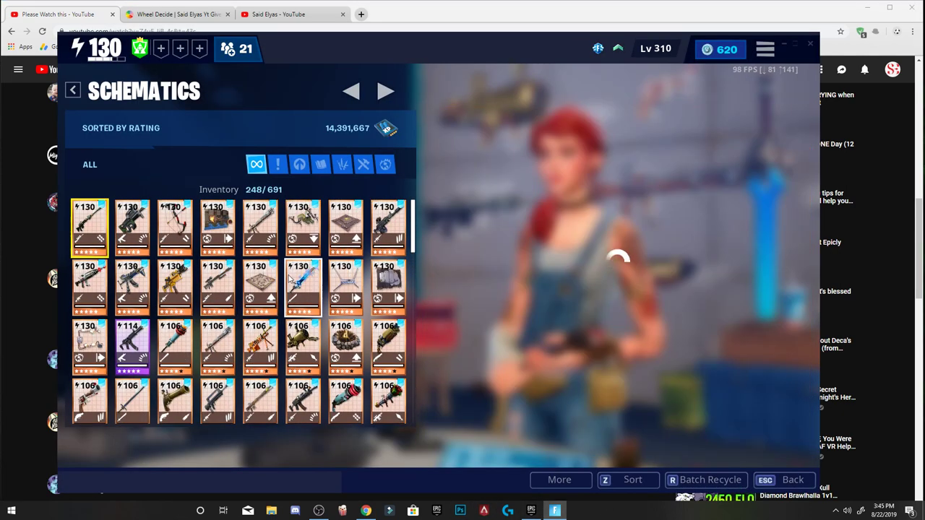
View details of the Bundlebuss, Ceiling Gas Trap and Blastotron 9000 schematics
left_click(260, 229)
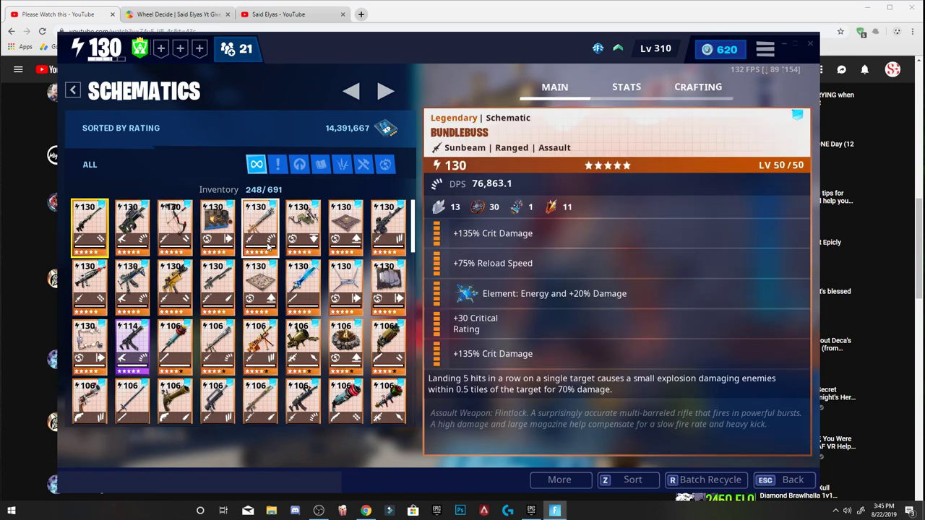
left_click(302, 228)
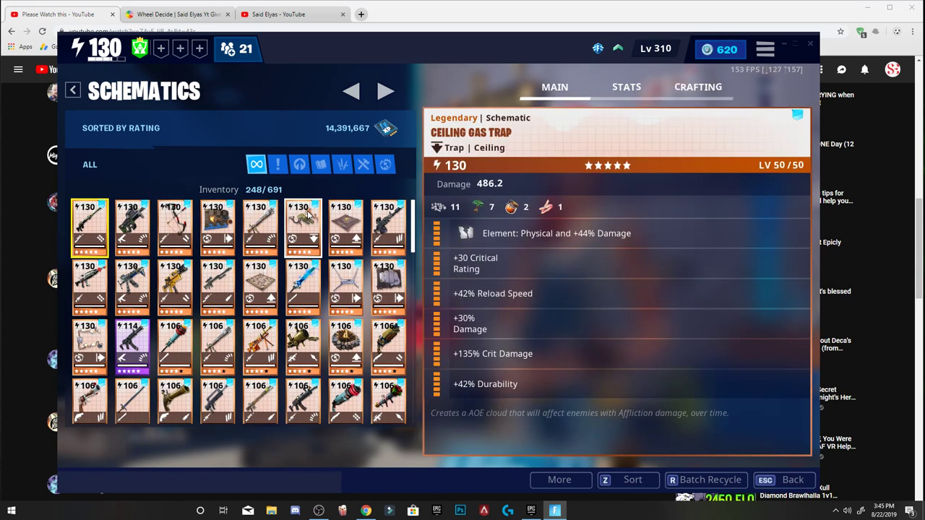
left_click(217, 228)
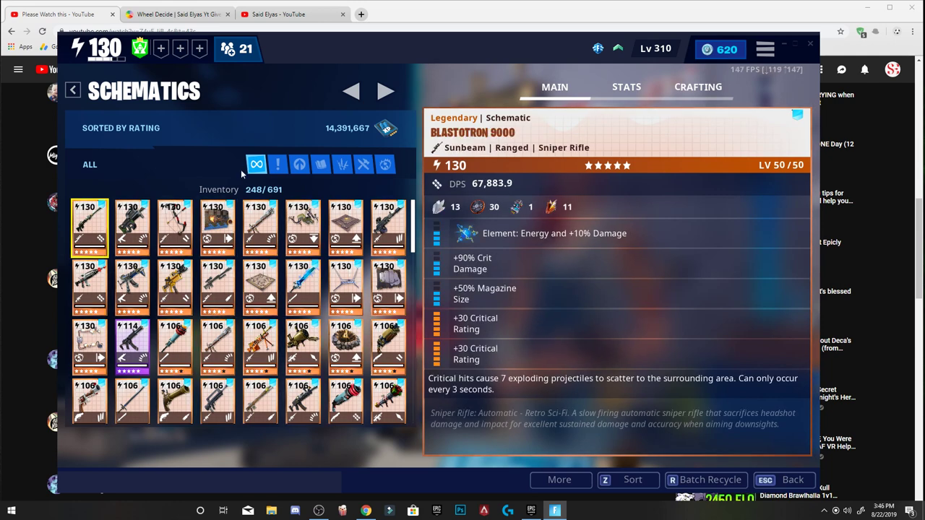
left_click(132, 228)
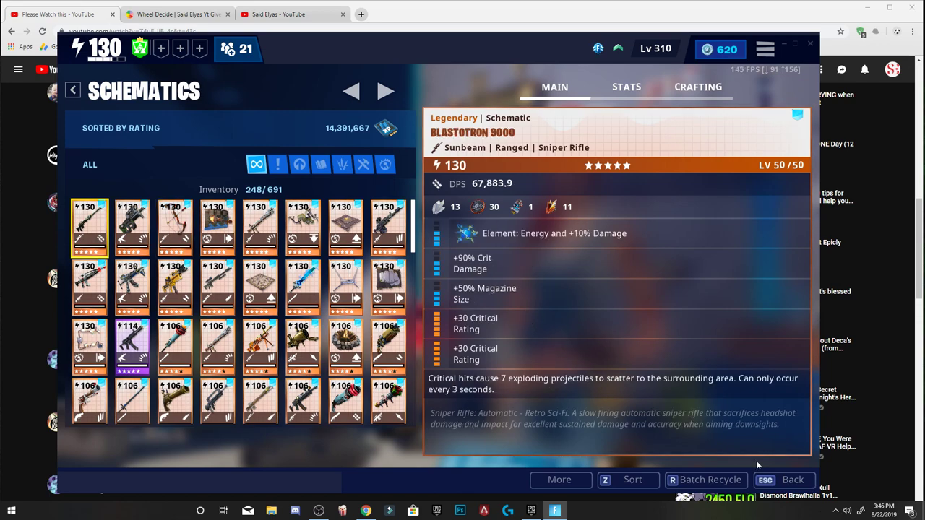
Filter the schematics inventory to show only ranged weapons
scroll("down", 3)
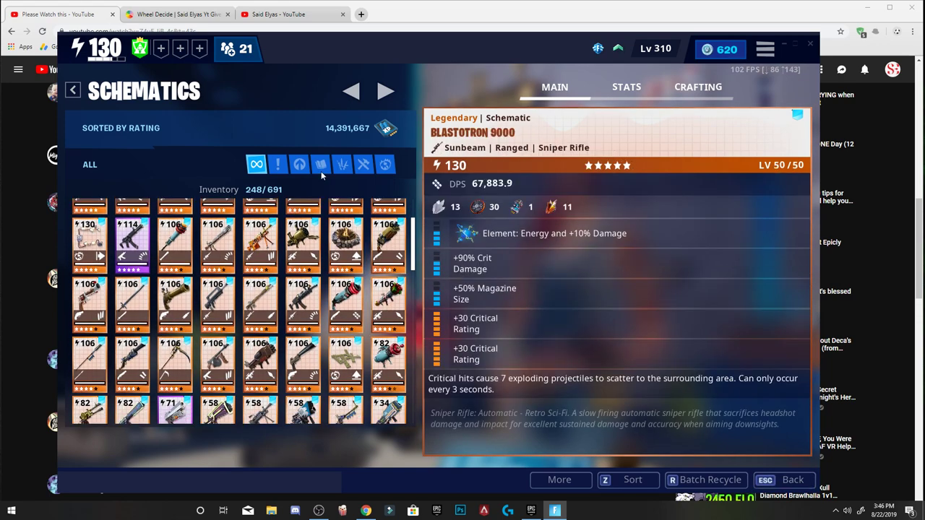
left_click(341, 164)
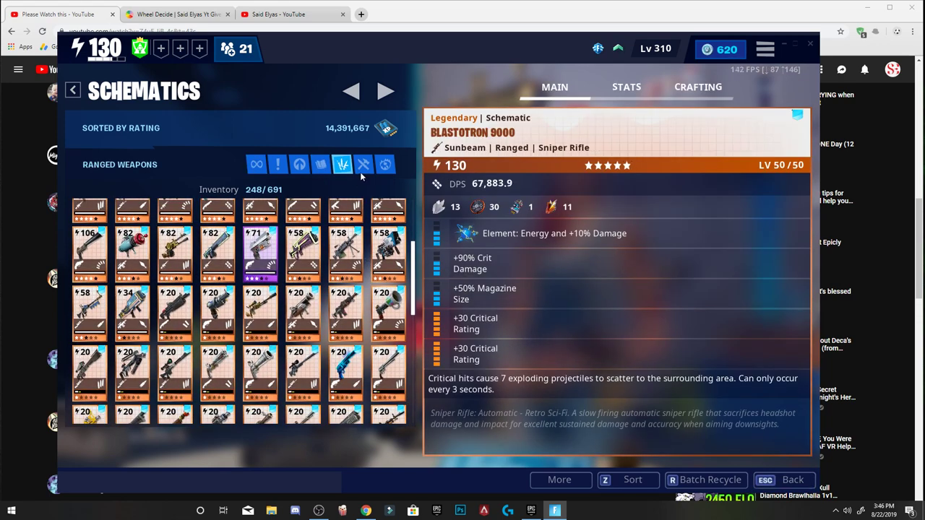
left_click(321, 164)
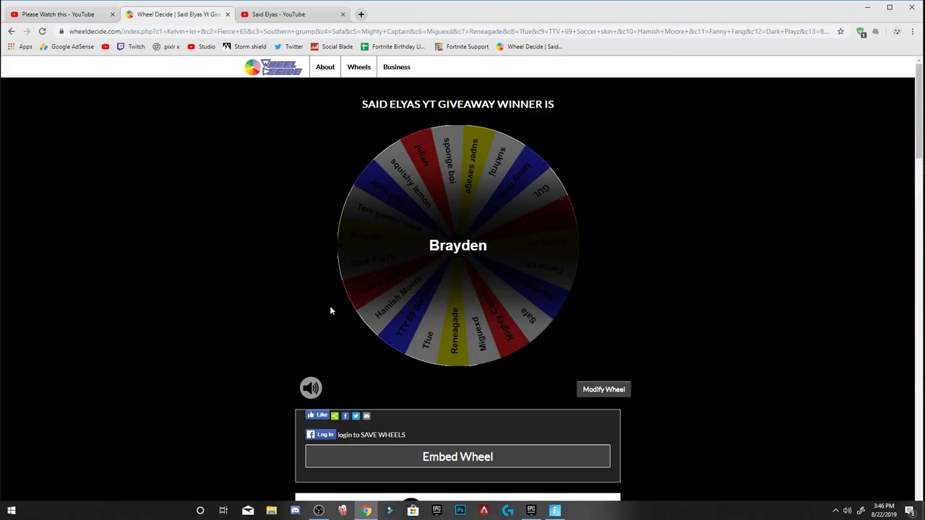
mouse_move(337, 304)
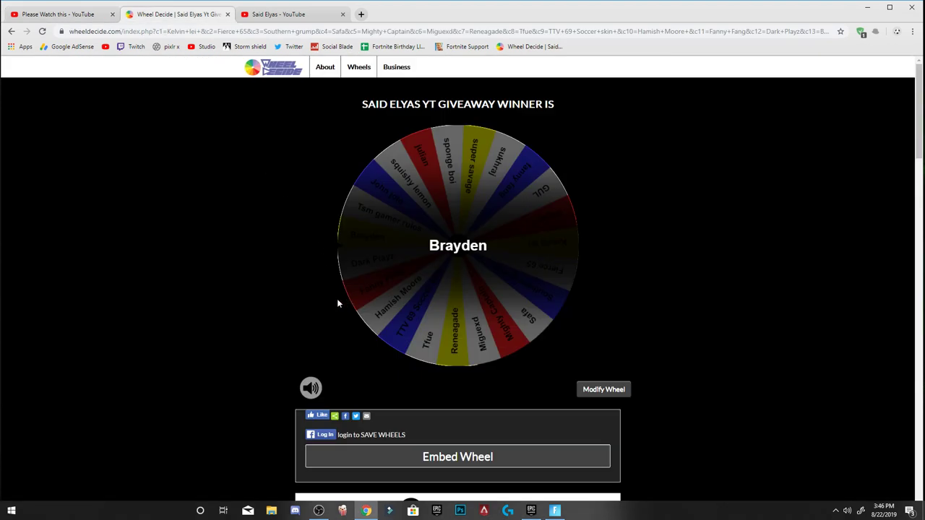
mouse_move(315, 320)
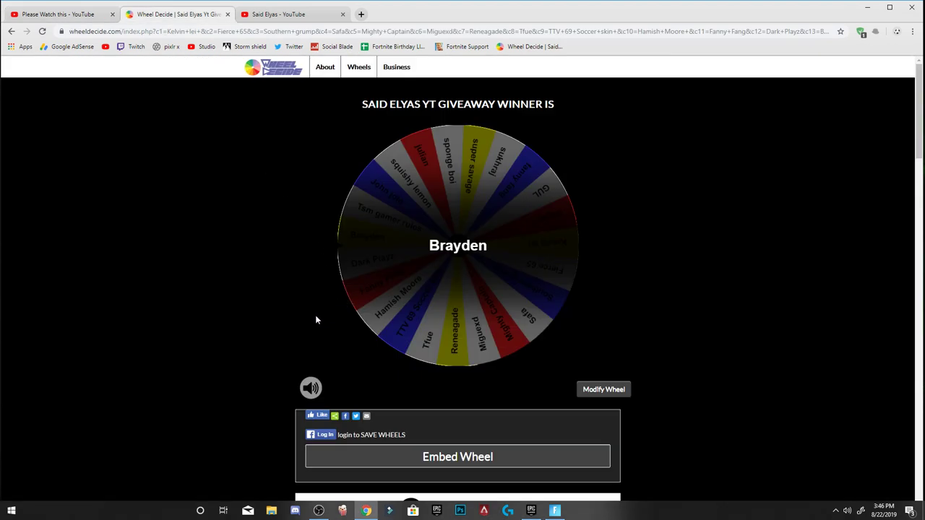
mouse_move(382, 231)
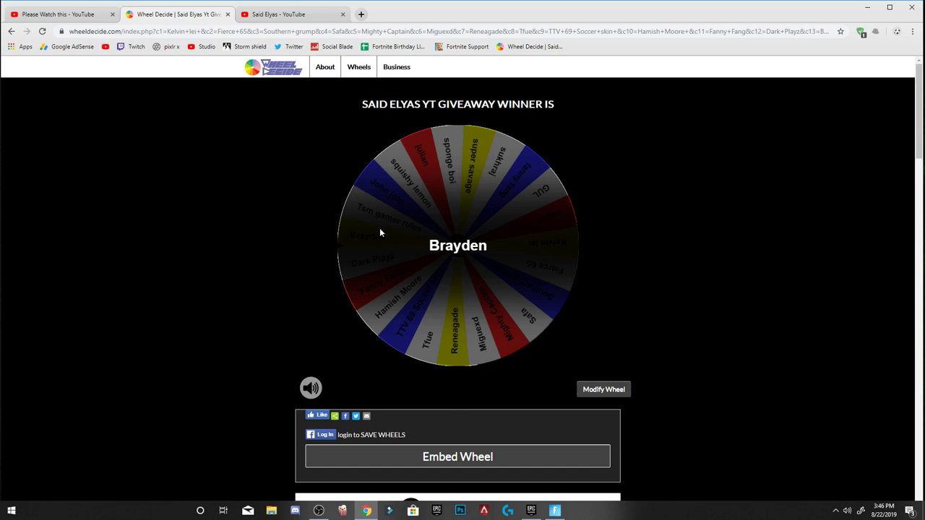
mouse_move(528, 188)
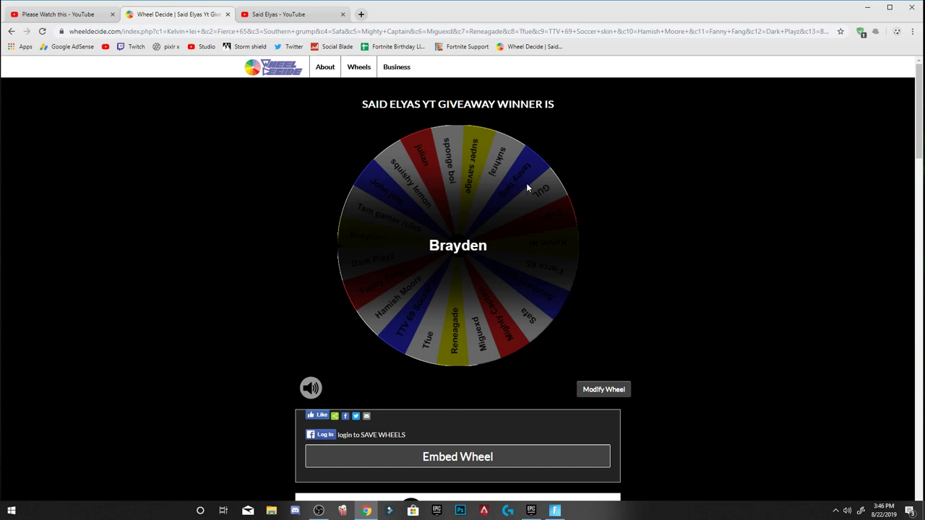
mouse_move(358, 280)
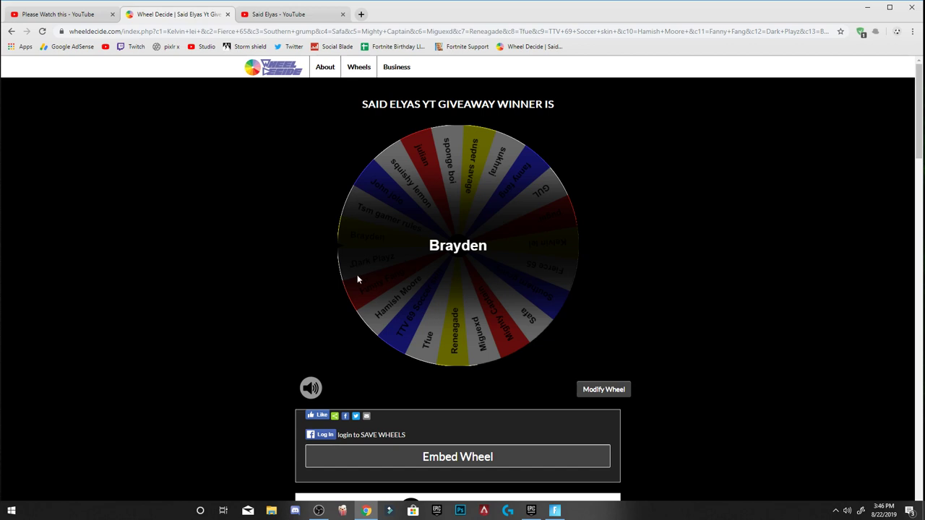
mouse_move(370, 274)
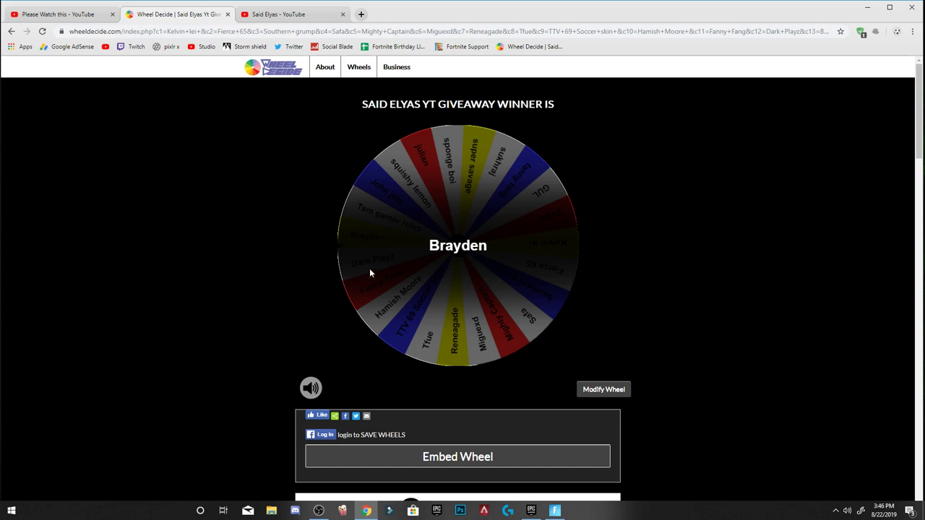
mouse_move(306, 273)
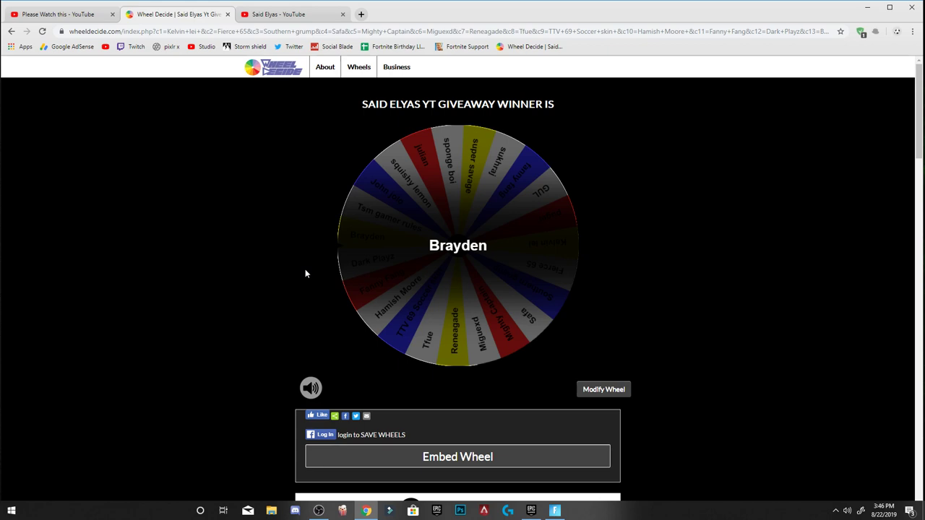
mouse_move(155, 237)
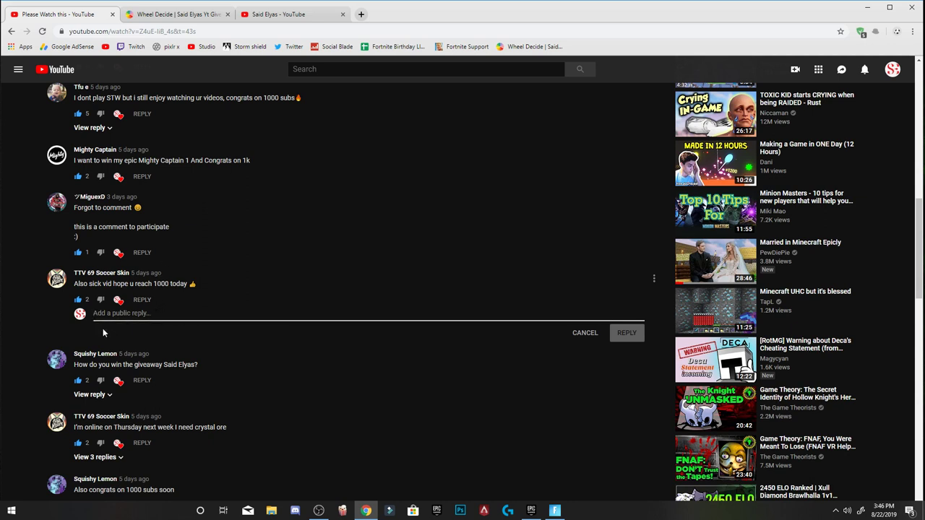
mouse_move(104, 338)
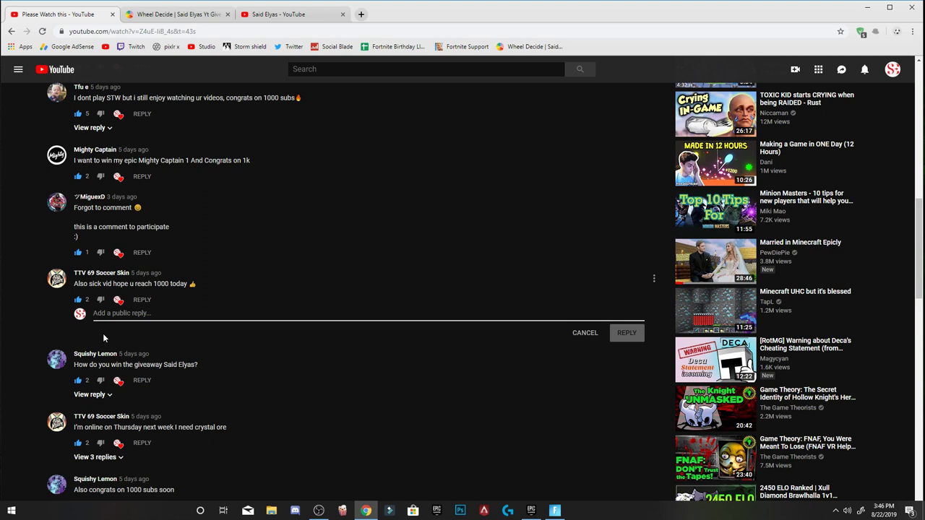